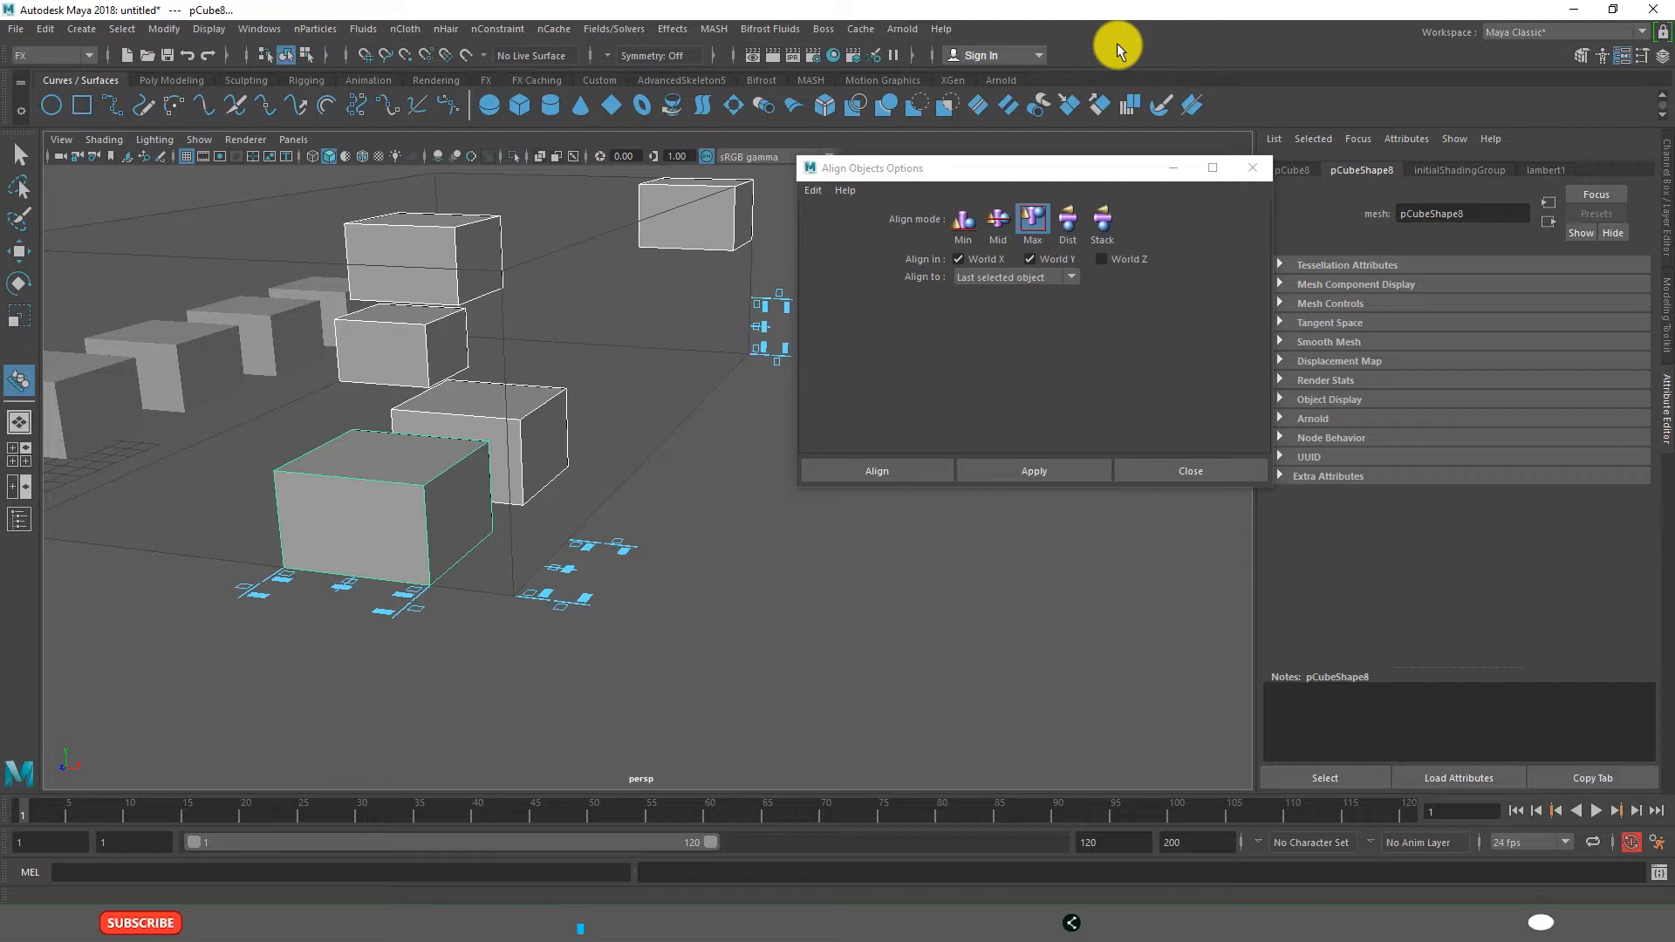
{"action": "mouse_move", "coordinate": [524, 491]}
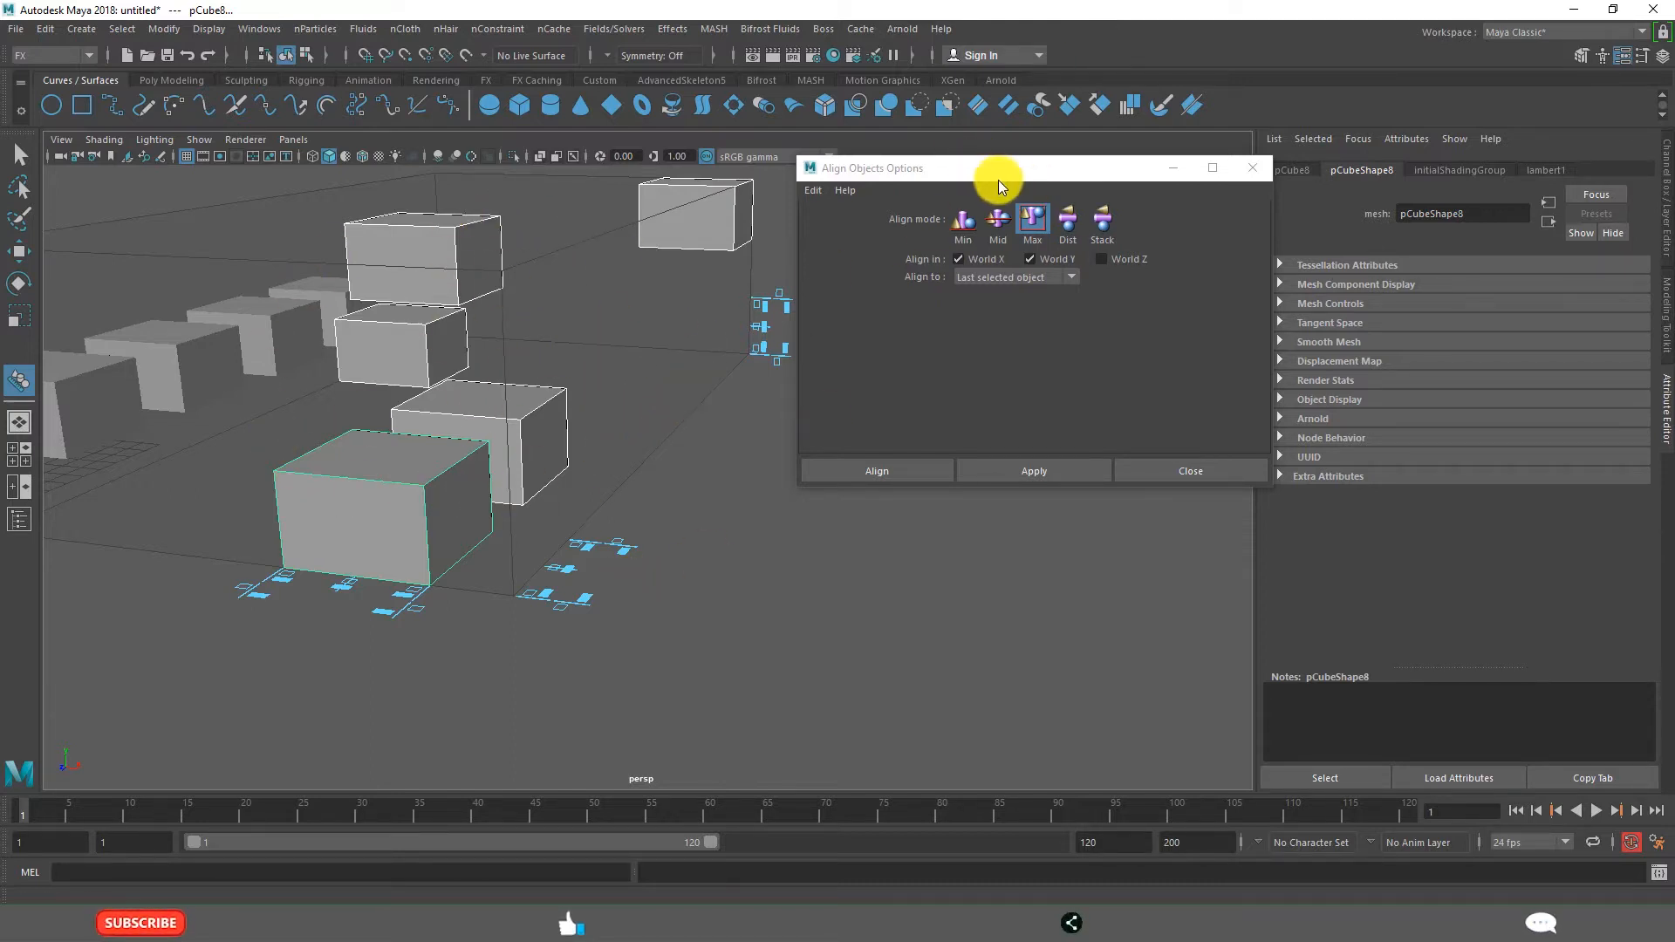
{"action": "mouse_move", "coordinate": [1016, 385]}
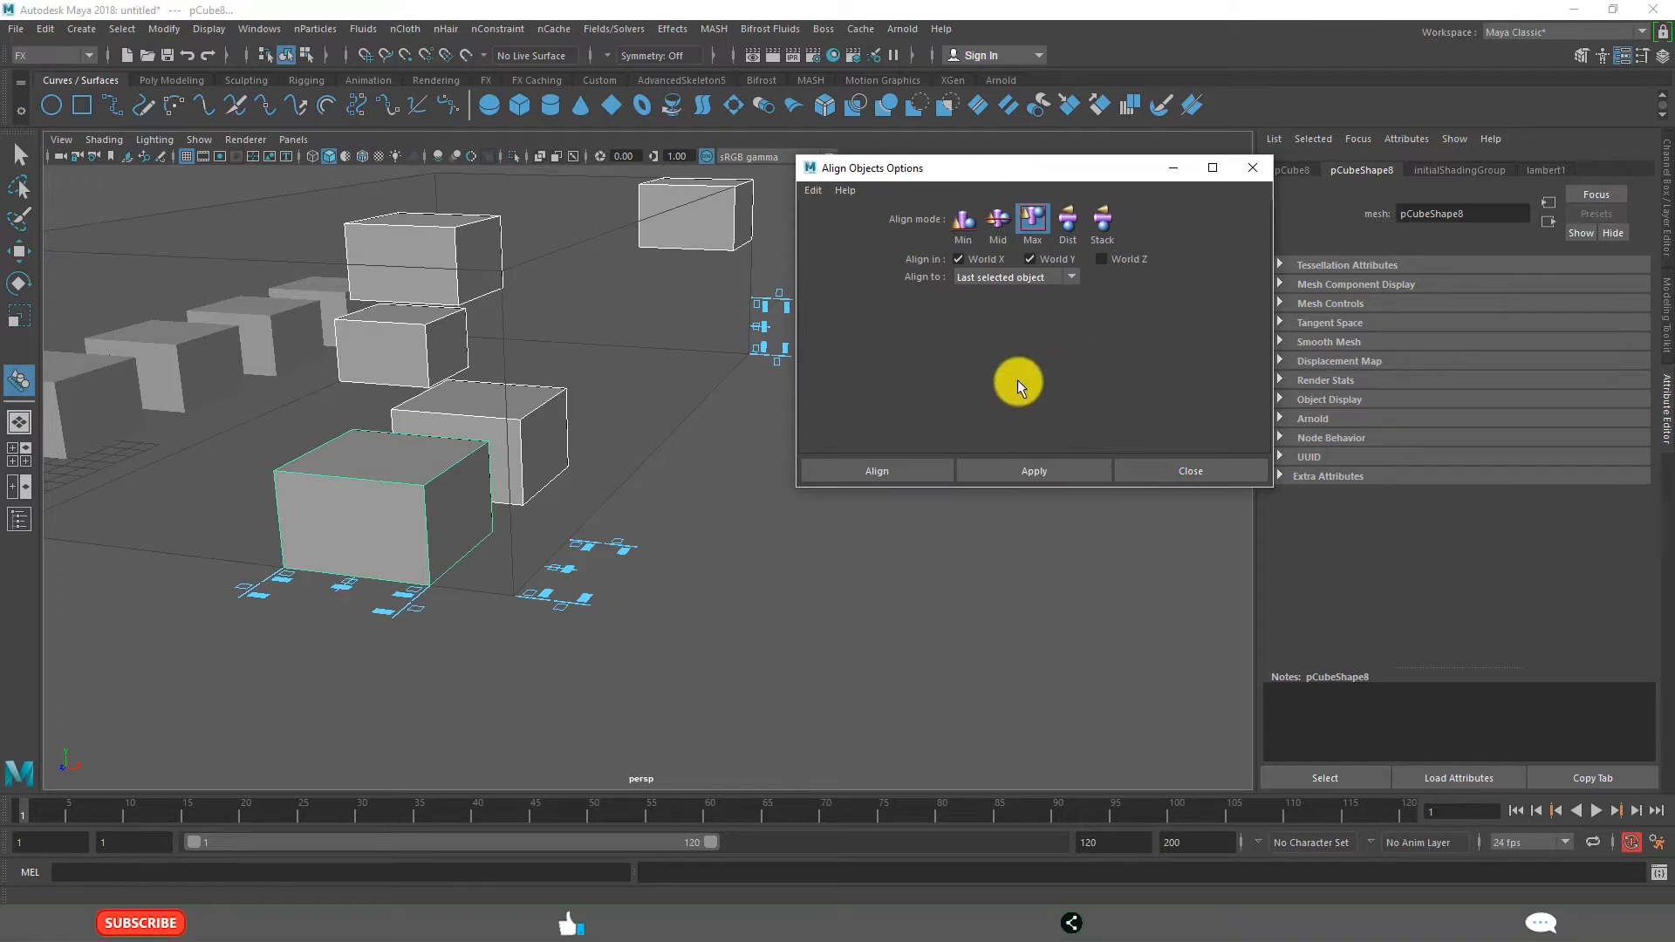
Close the Align Objects Options window to get back to the grey boxes
{"action": "left_click", "coordinate": [1188, 470]}
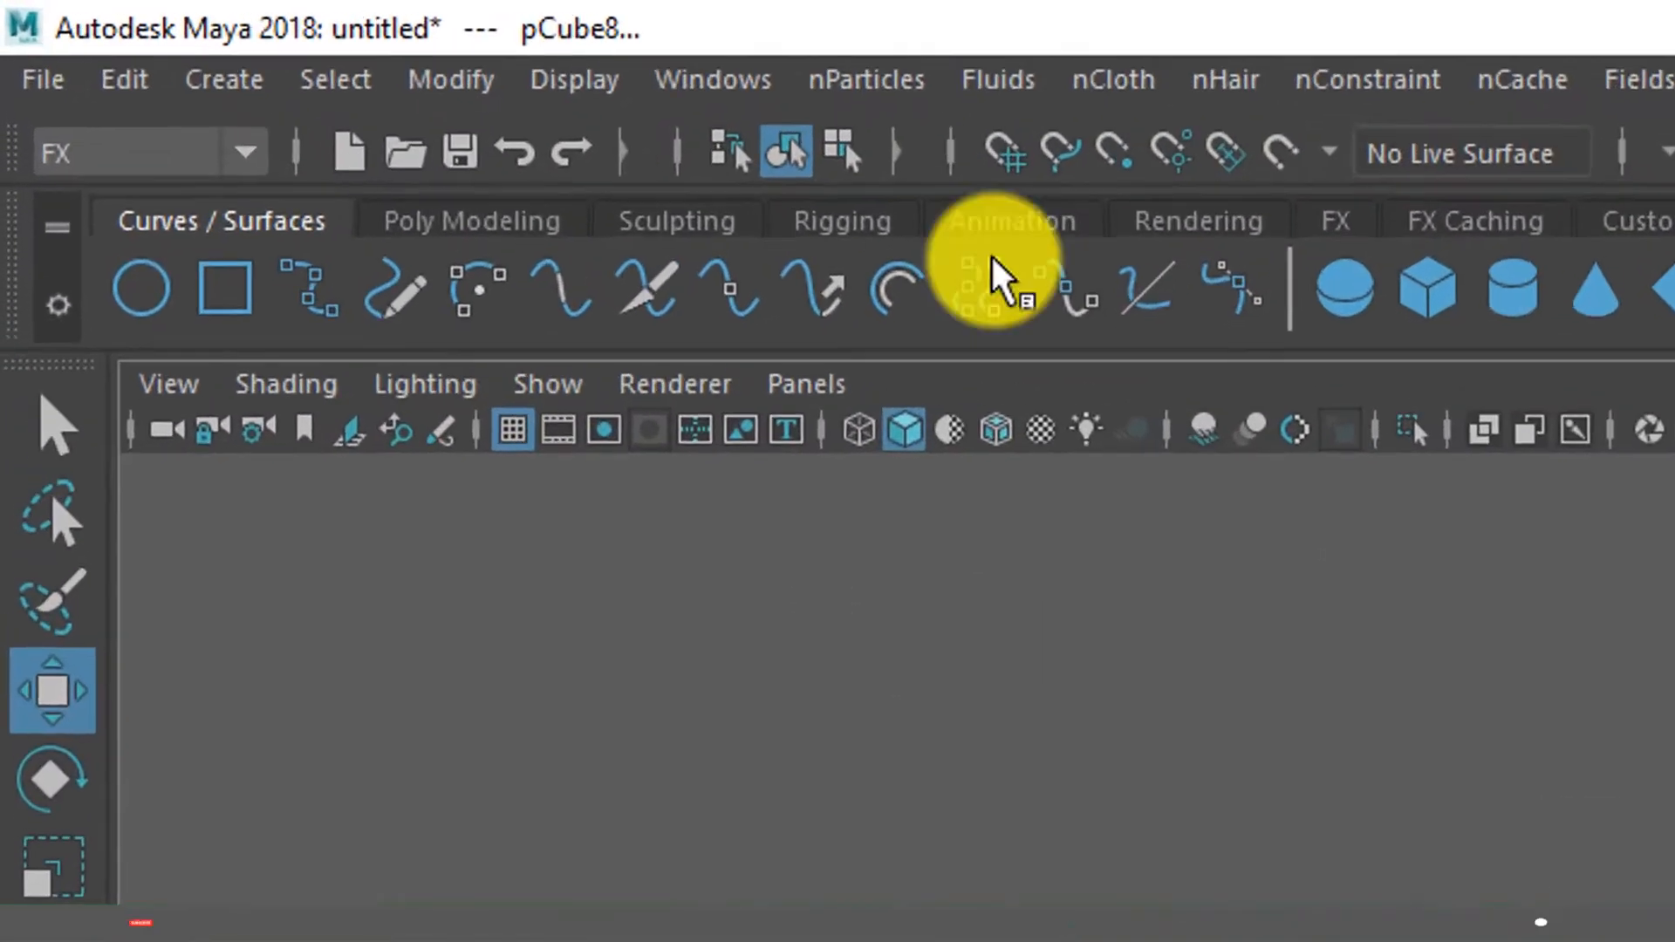
Activate the Align Tool from the Modify menu on the selected cubes
{"action": "left_click", "coordinate": [450, 79]}
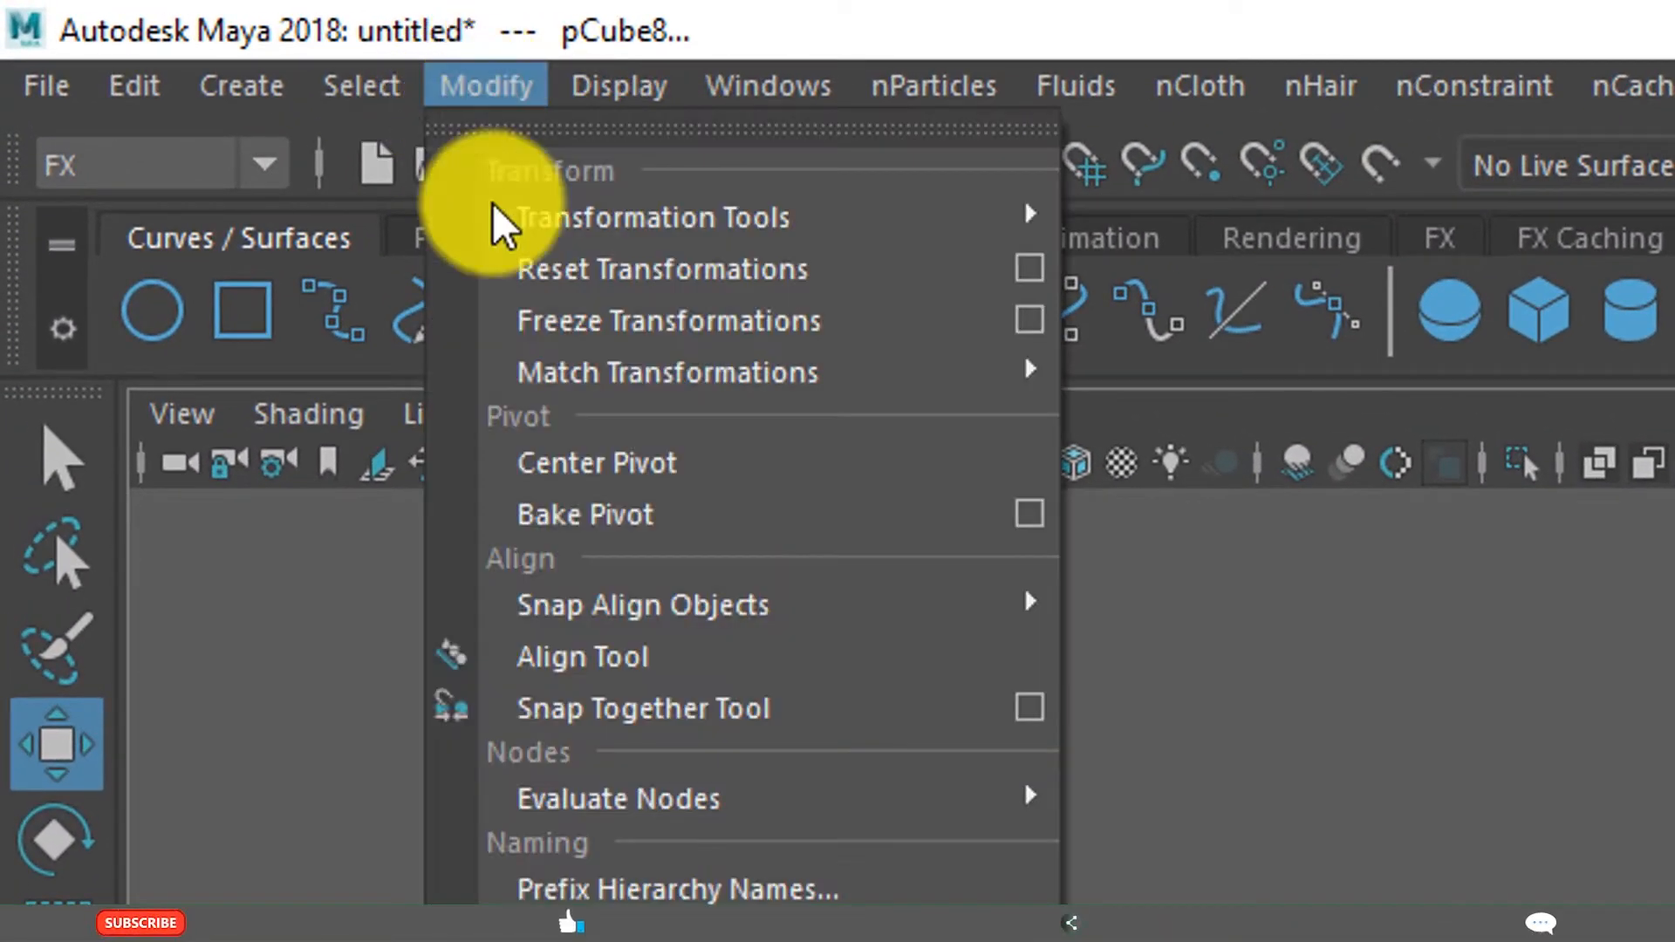
{"action": "left_click", "coordinate": [581, 656]}
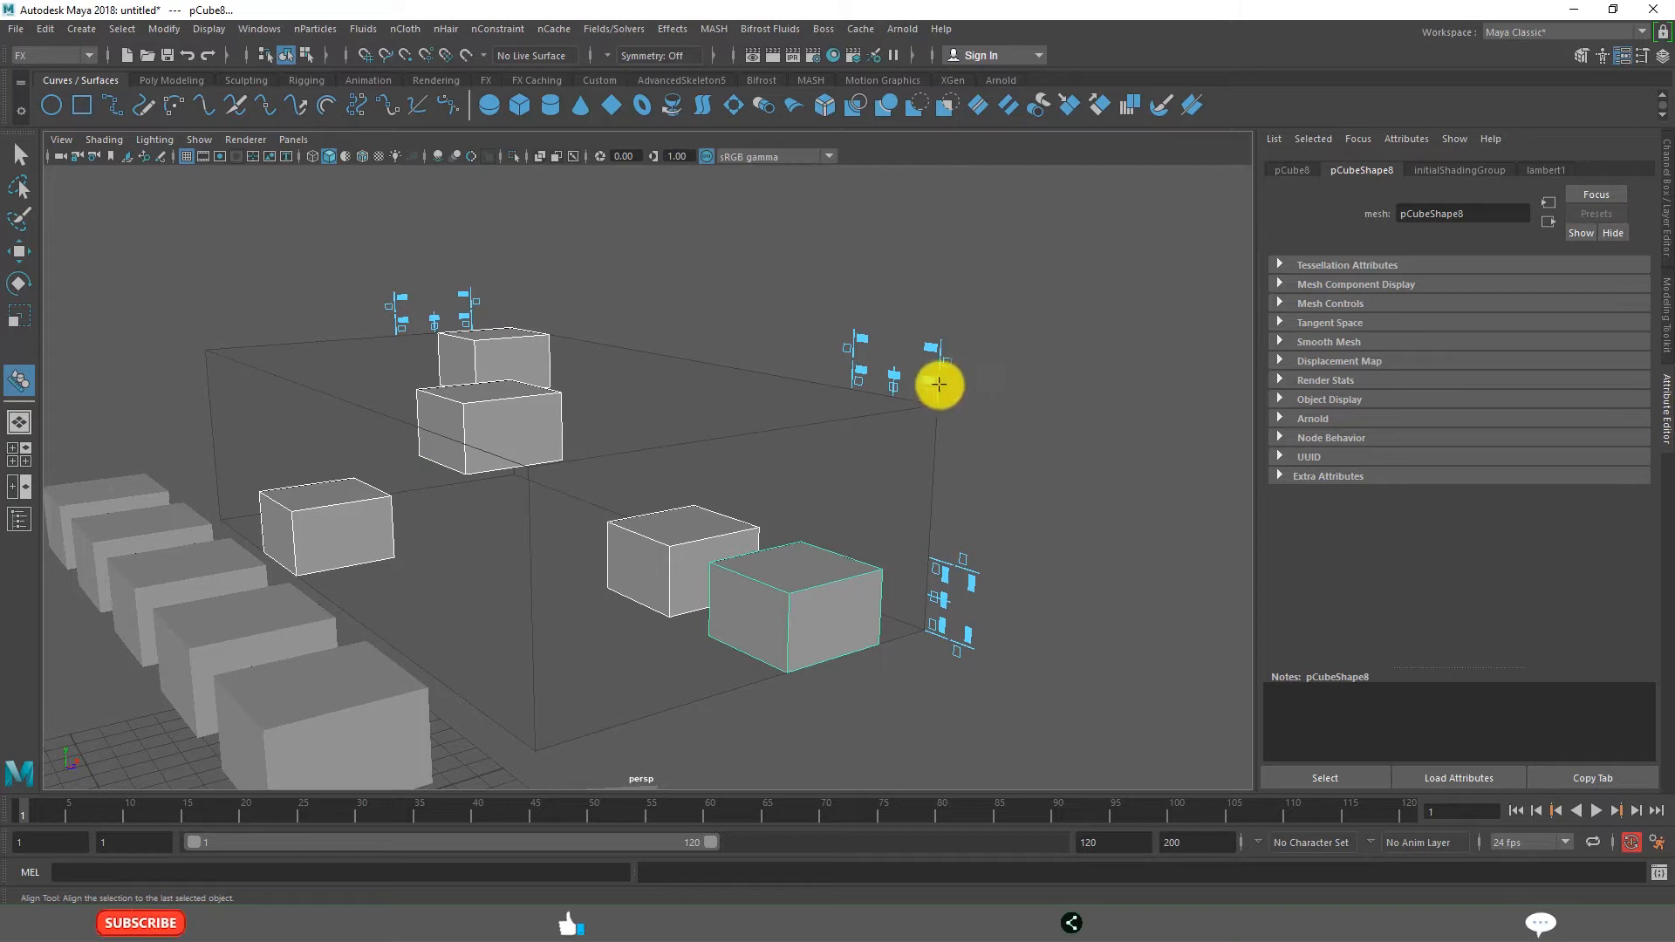
{"action": "mouse_move", "coordinate": [1036, 563]}
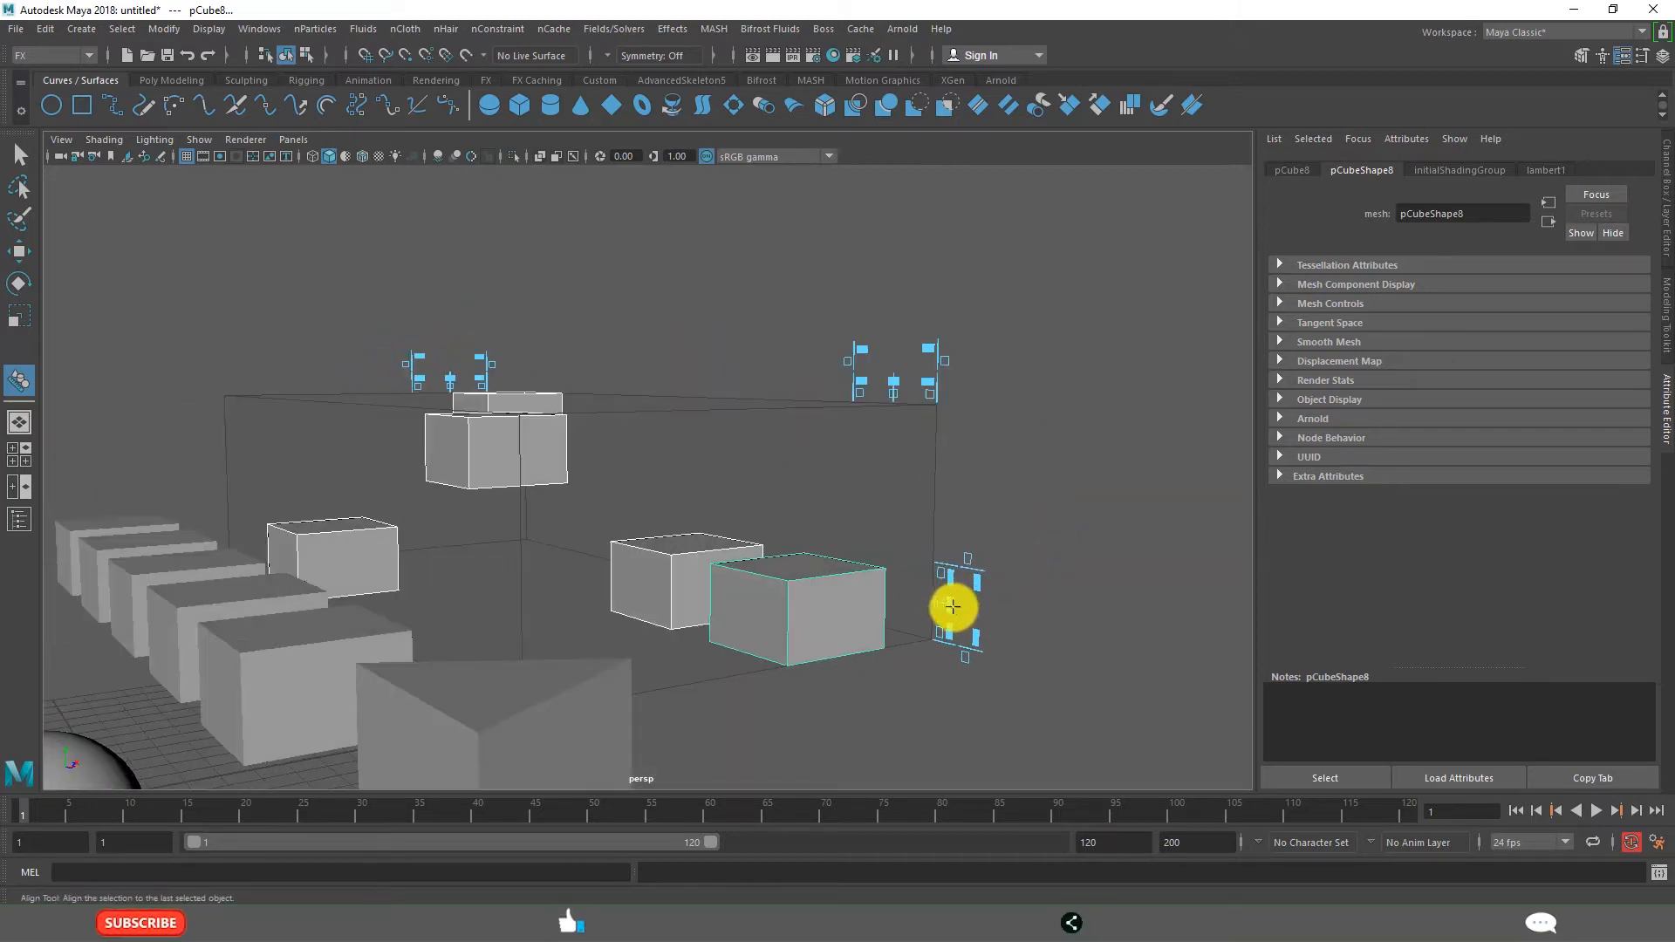
{"action": "mouse_move", "coordinate": [539, 466]}
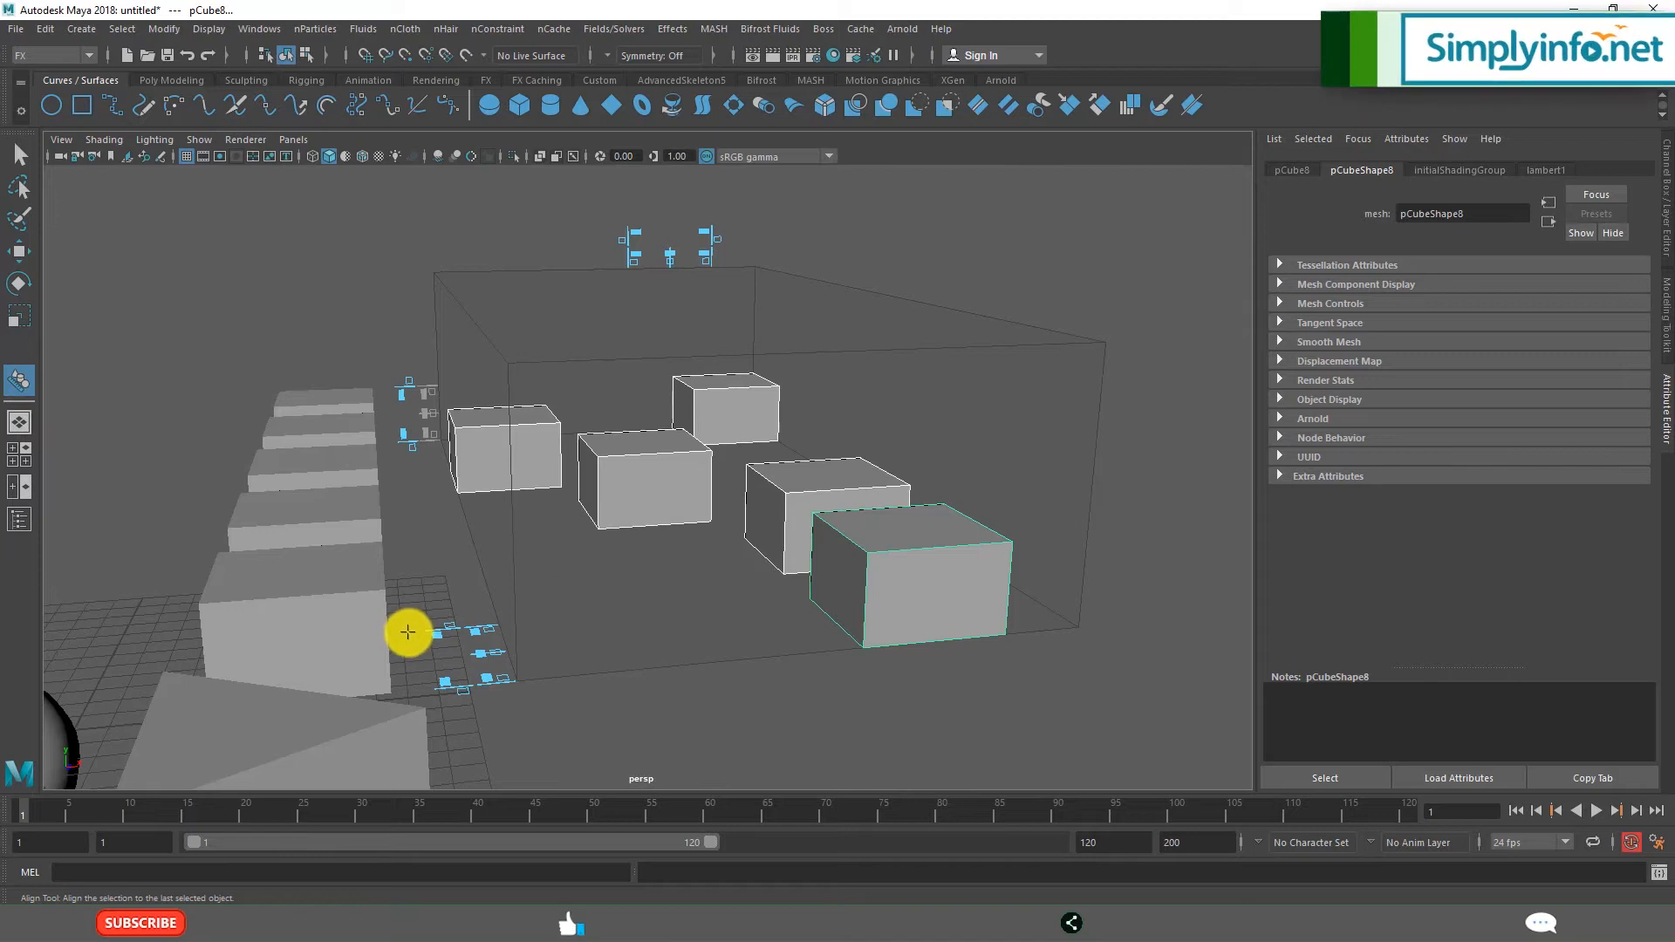
{"action": "mouse_move", "coordinate": [666, 256]}
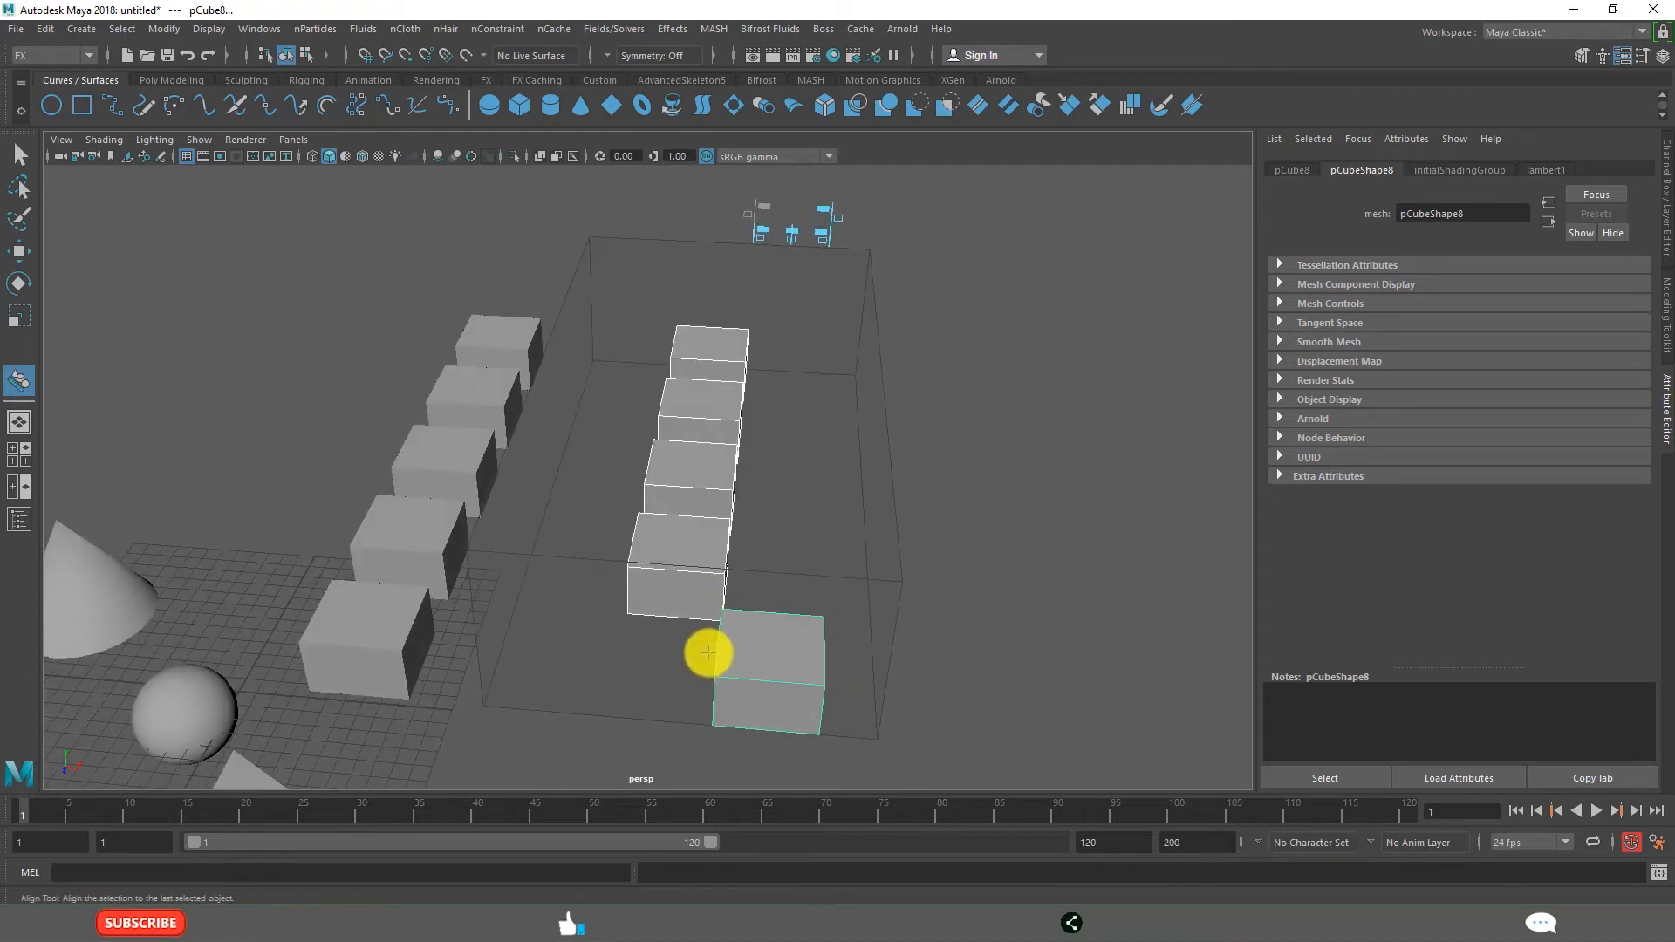
{"action": "mouse_move", "coordinate": [804, 640]}
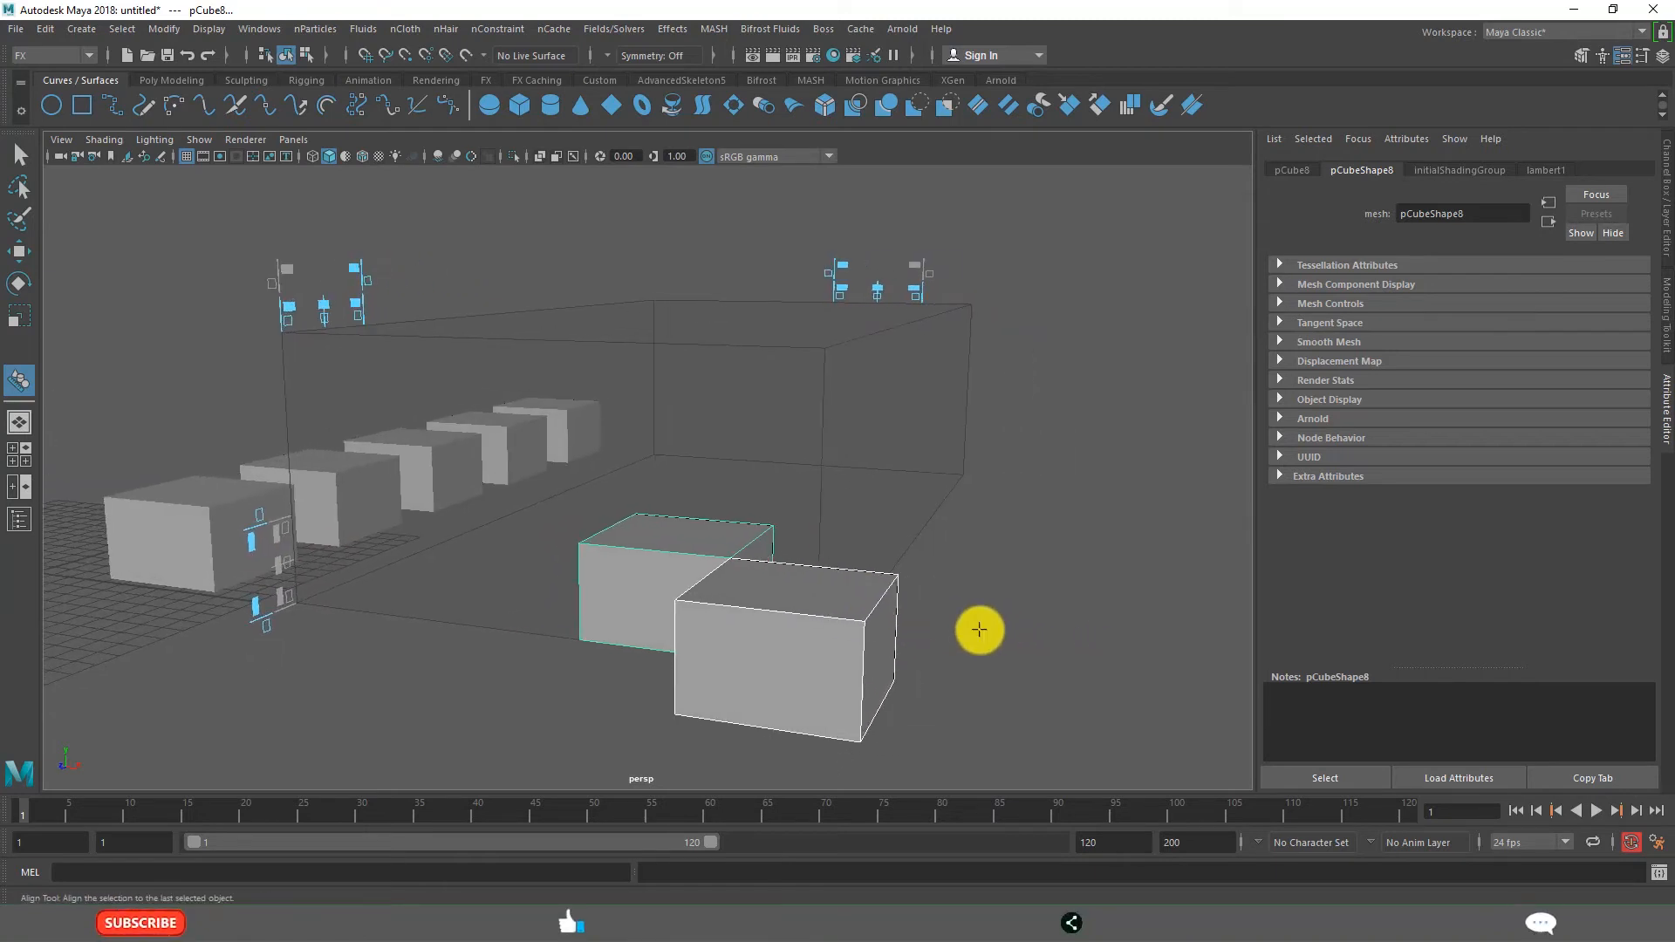
Undo the latest Align Tool alignment of the cubes with Ctrl+Z
{"action": "key", "text": "ctrl+z"}
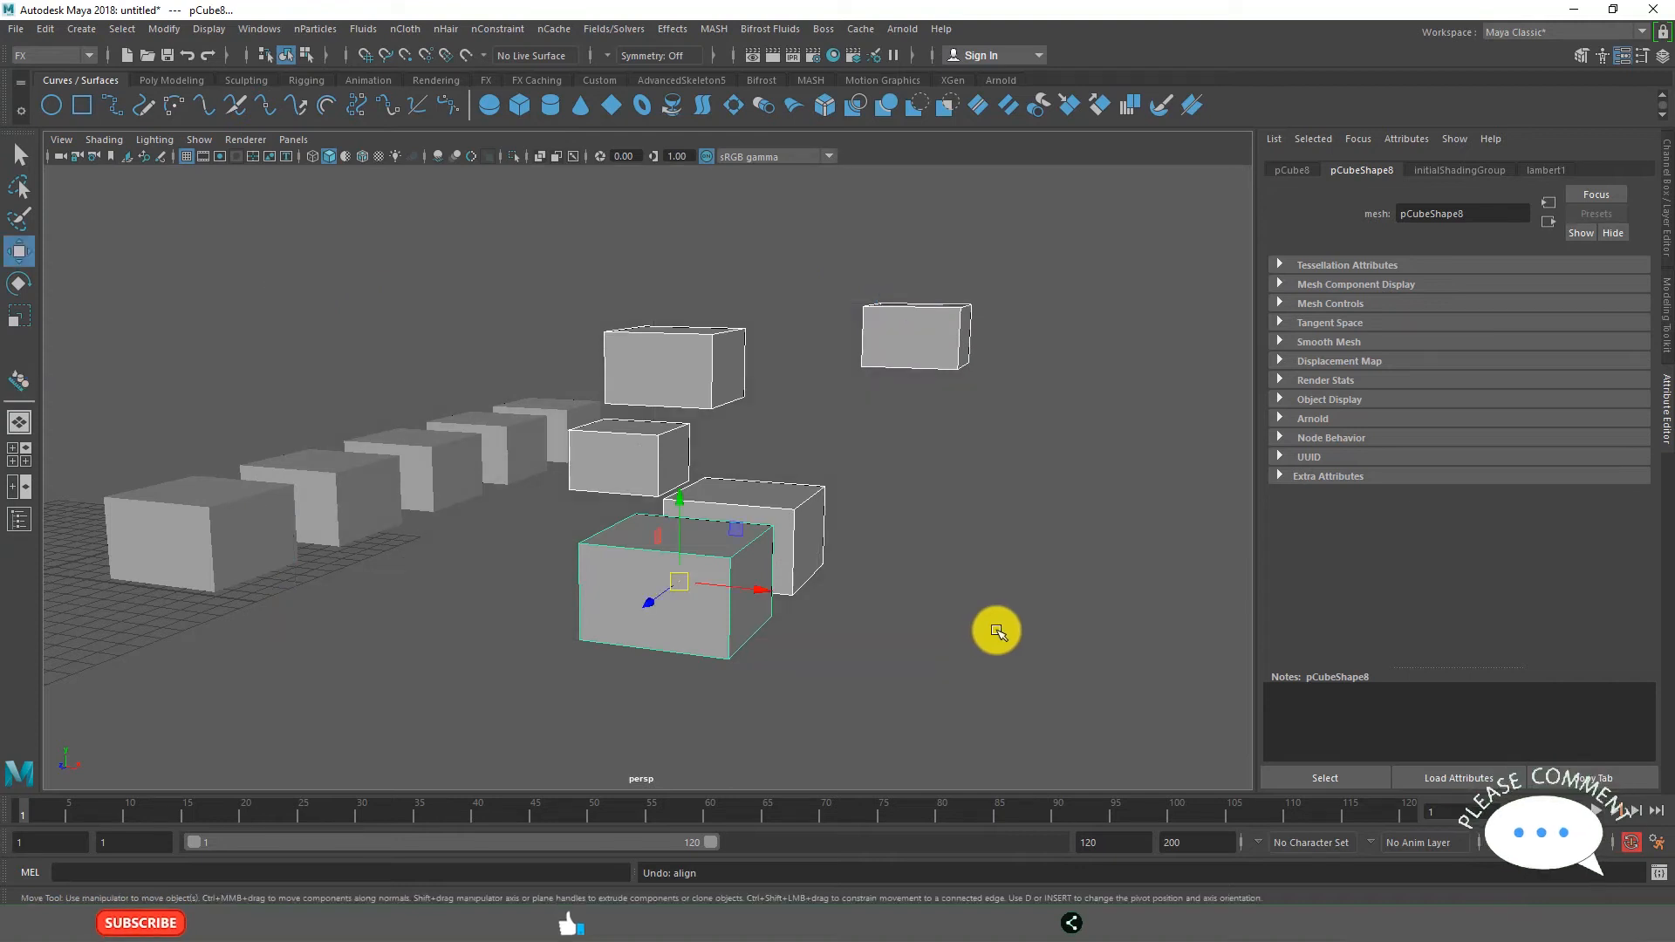
Open the Align Objects option box under Modify > Snap Align Objects
{"action": "left_click", "coordinate": [523, 680]}
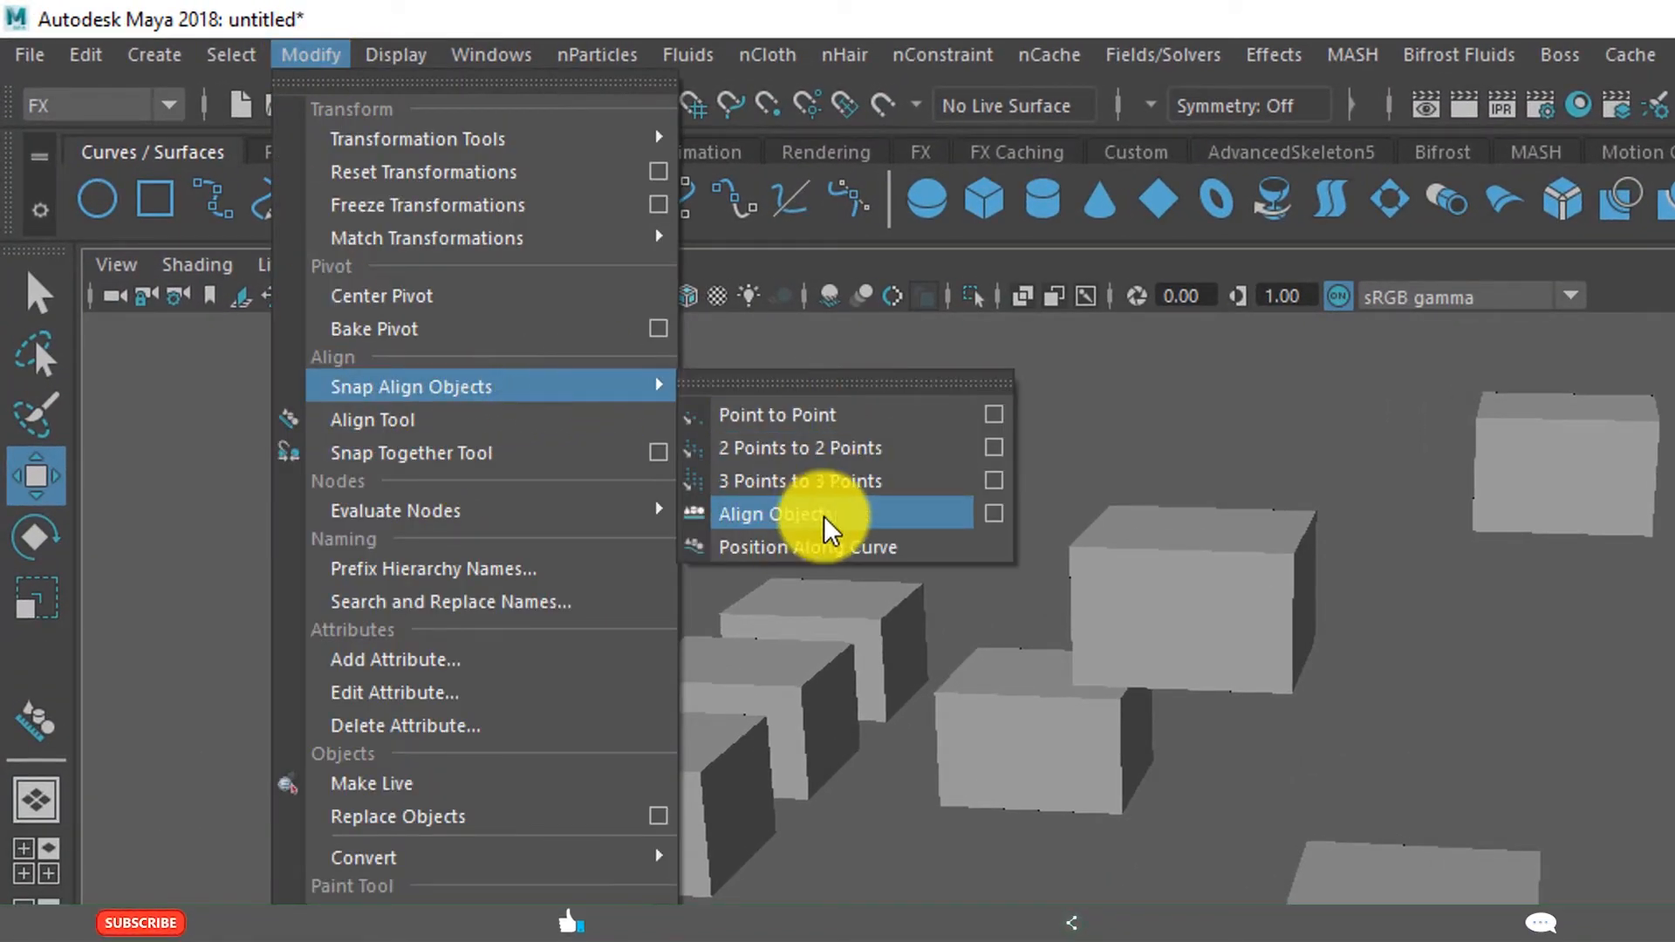
{"action": "mouse_move", "coordinate": [806, 547]}
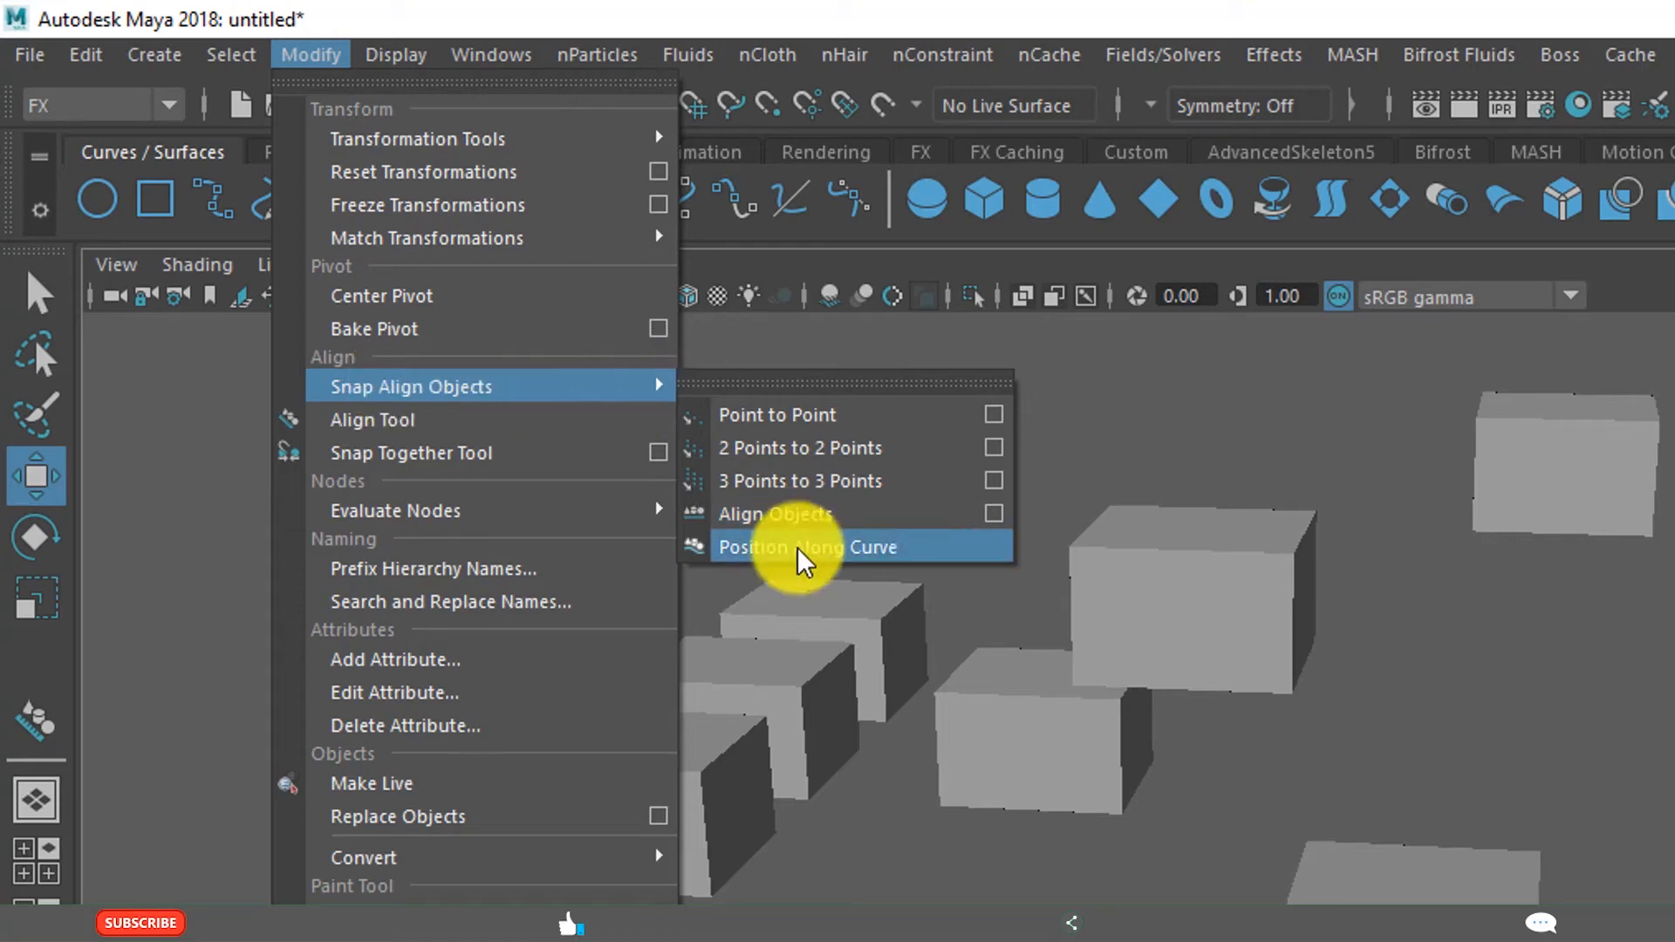
{"action": "left_click", "coordinate": [991, 514]}
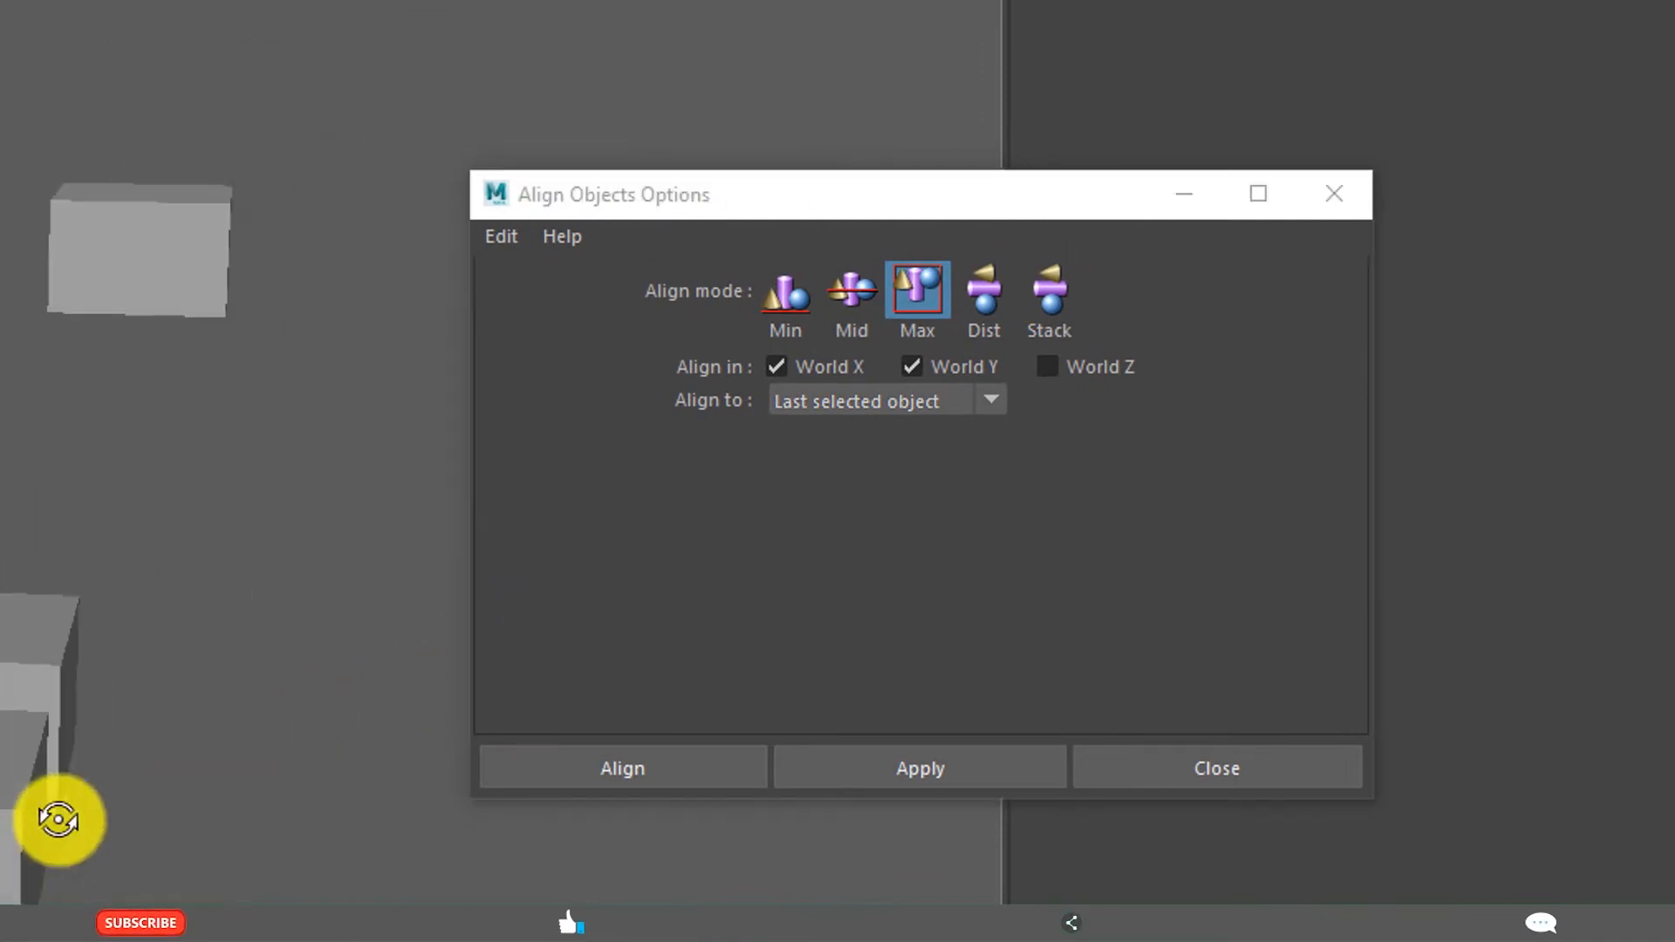
Set Align to: Selection average in the Align Objects Options
{"action": "left_click", "coordinate": [988, 399]}
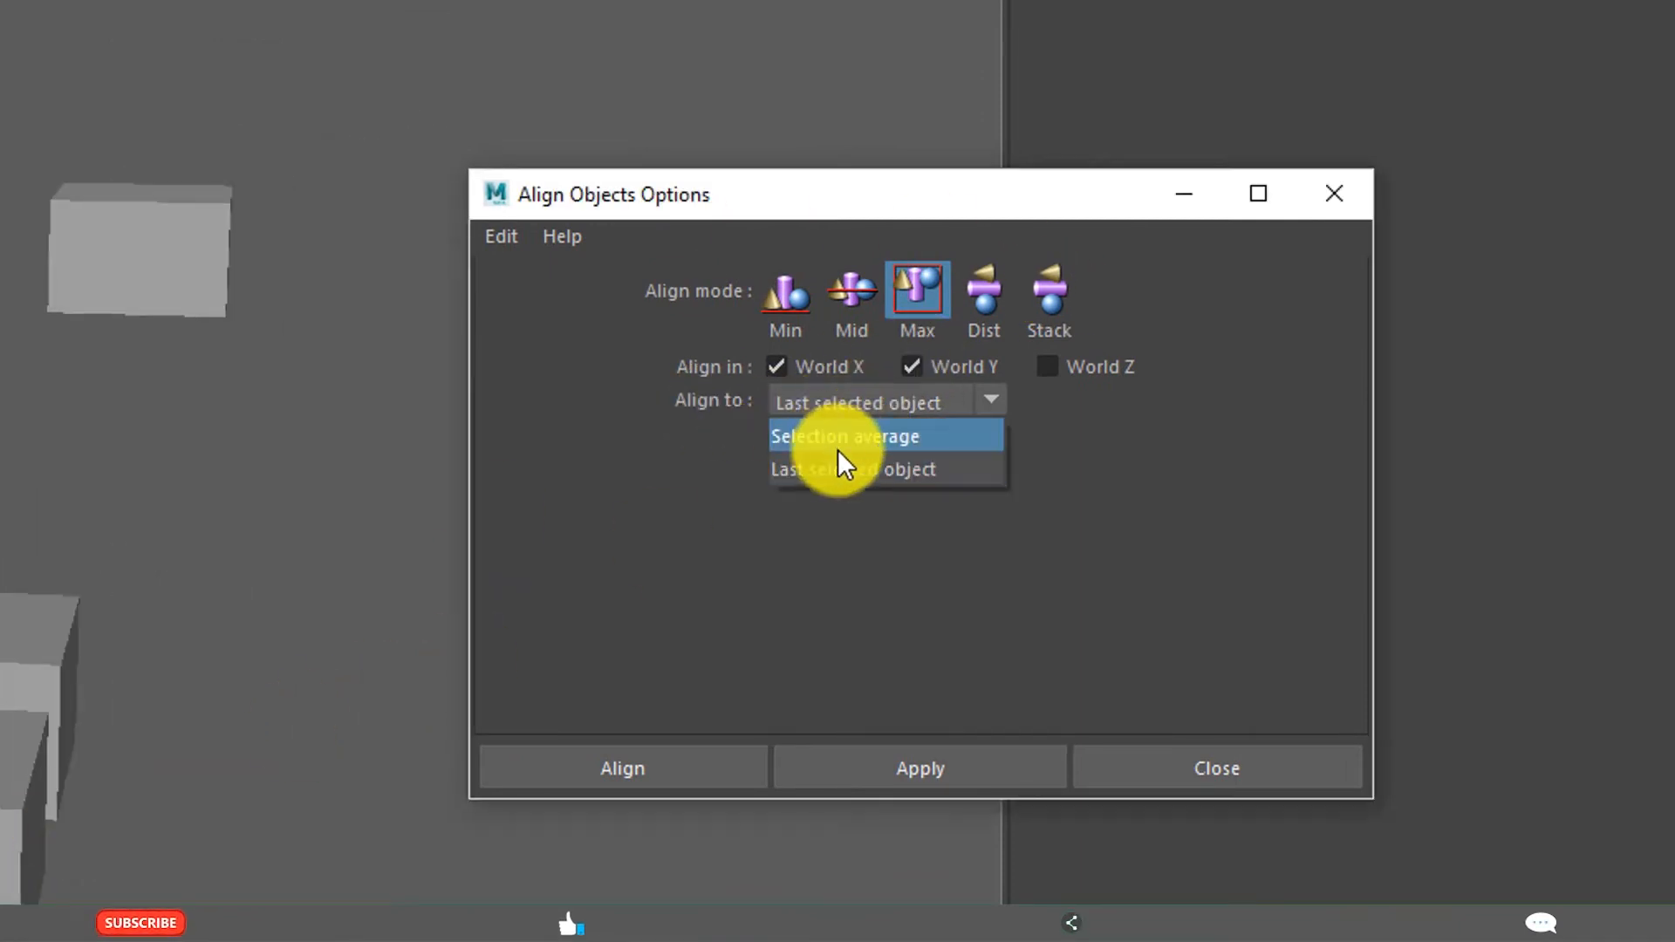
{"action": "mouse_move", "coordinate": [838, 448]}
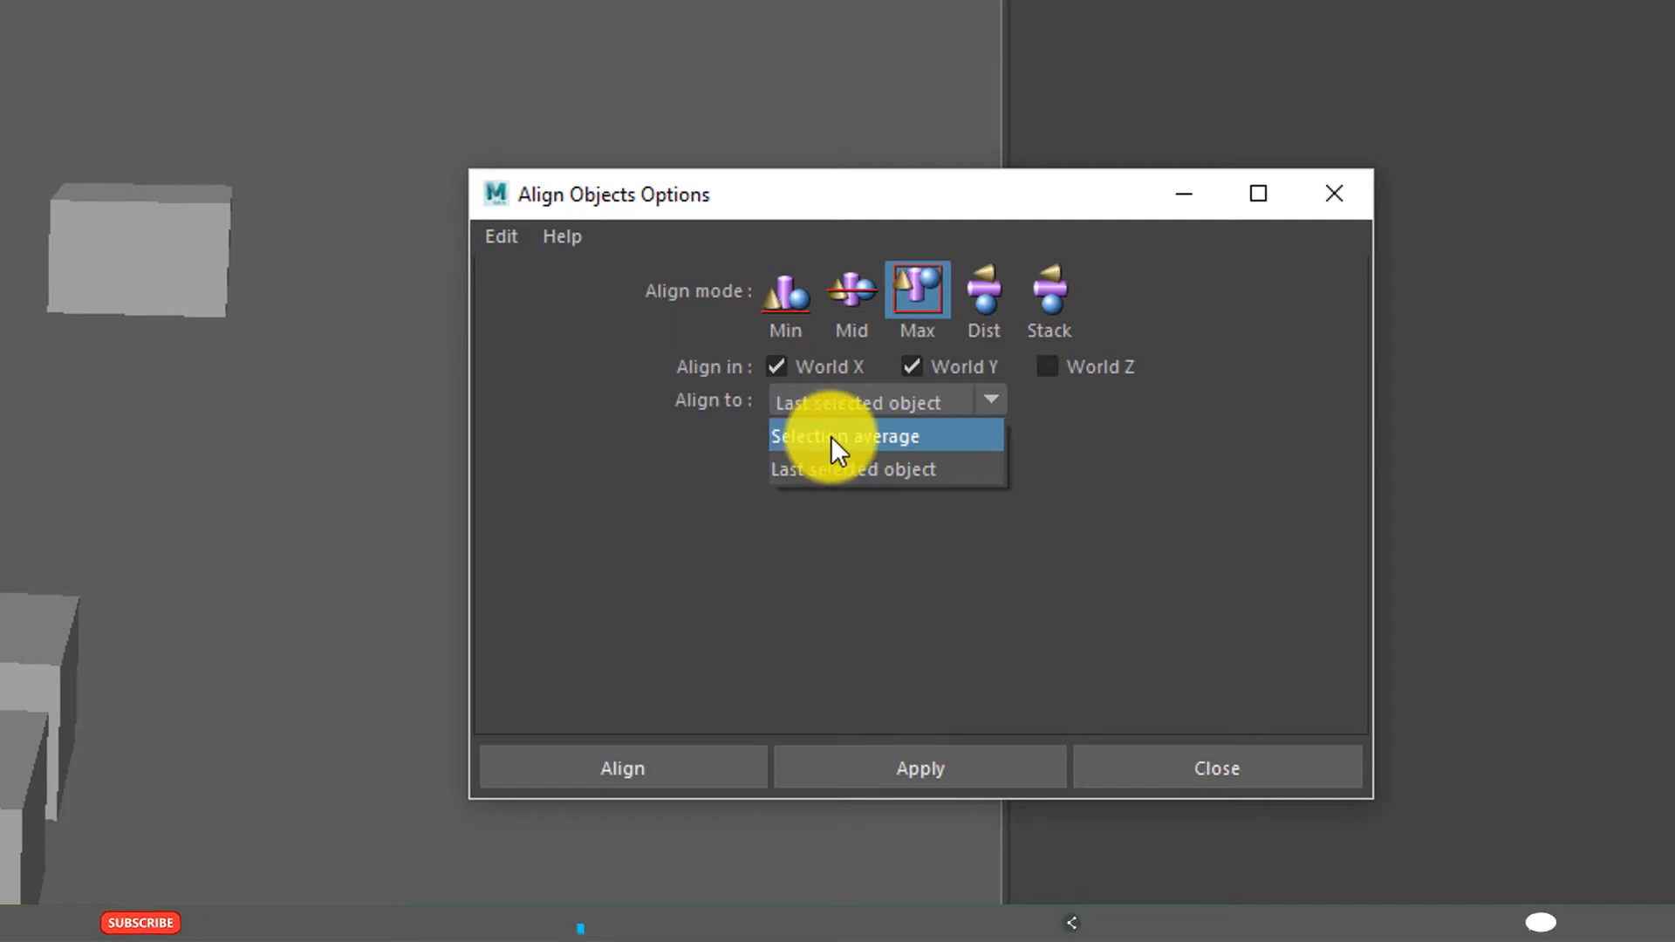
{"action": "left_click", "coordinate": [843, 436]}
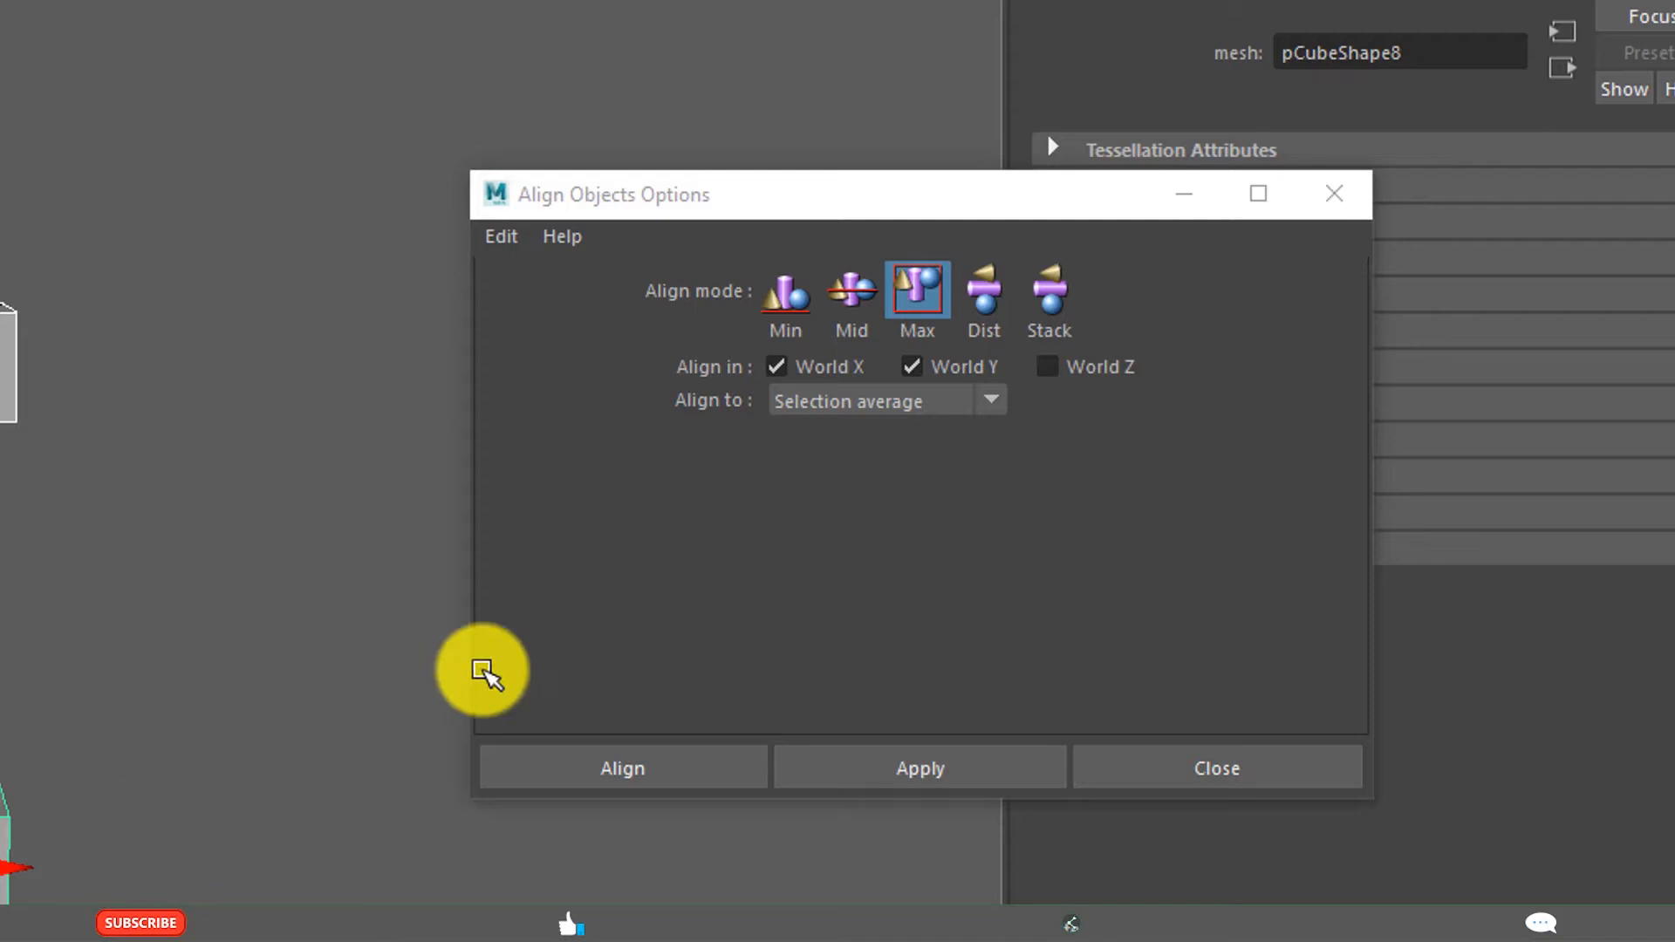
{"action": "left_click", "coordinate": [784, 294]}
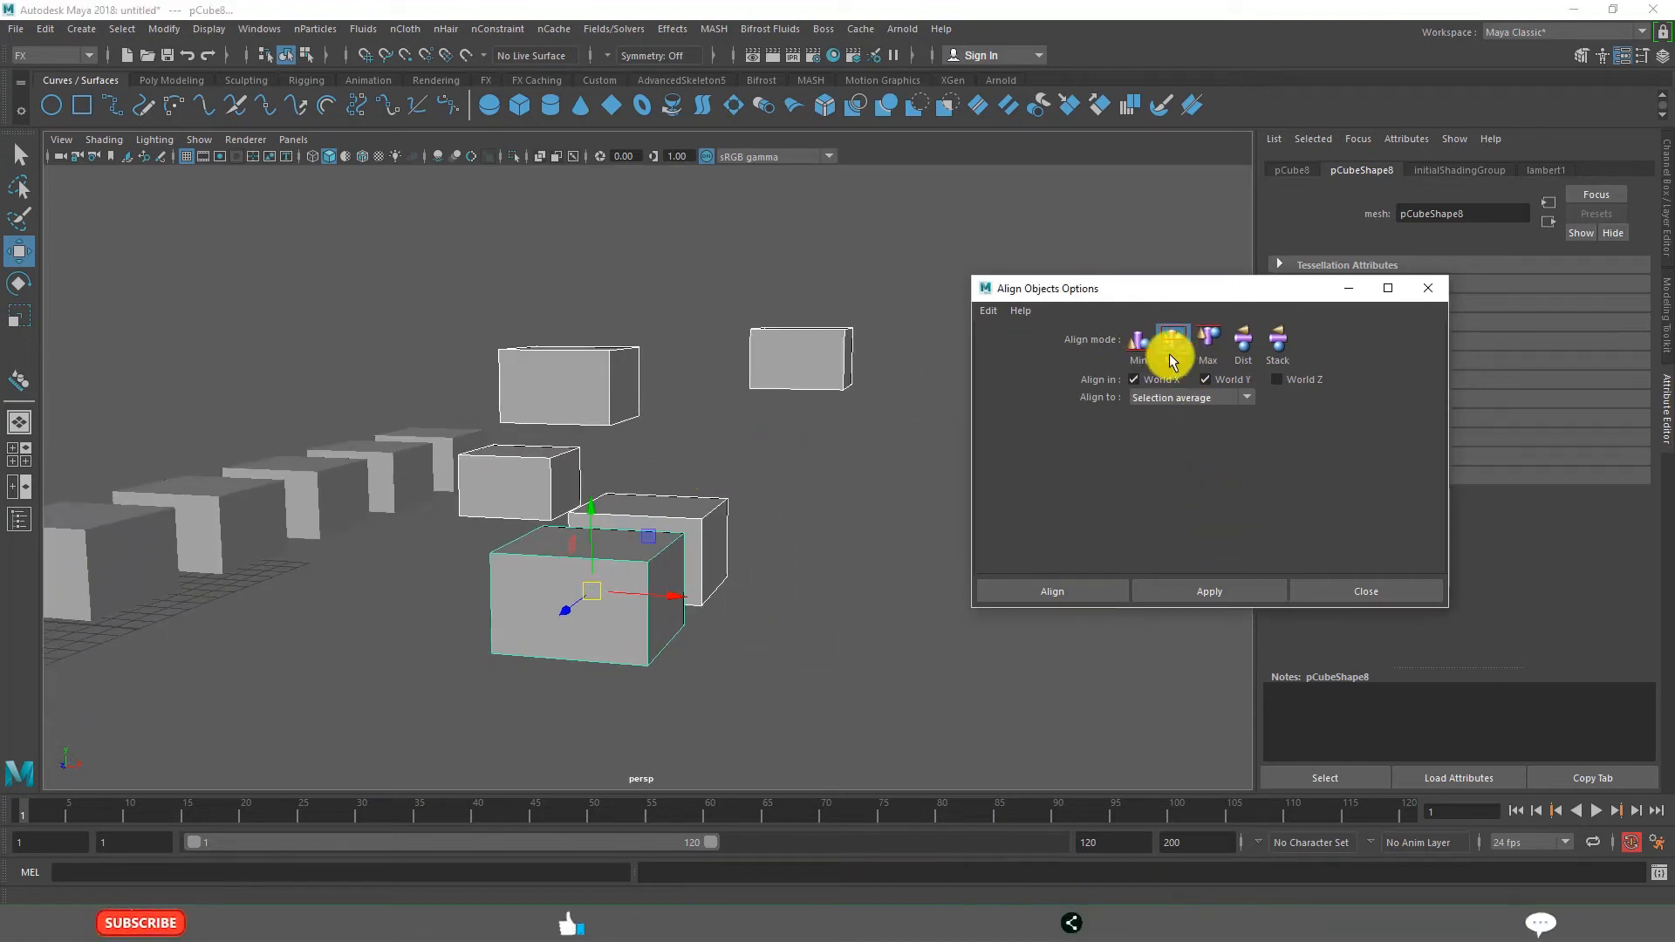
Apply Mid alignment to the boxes along Y, X and Y, then World X only
{"action": "left_click", "coordinate": [1174, 339]}
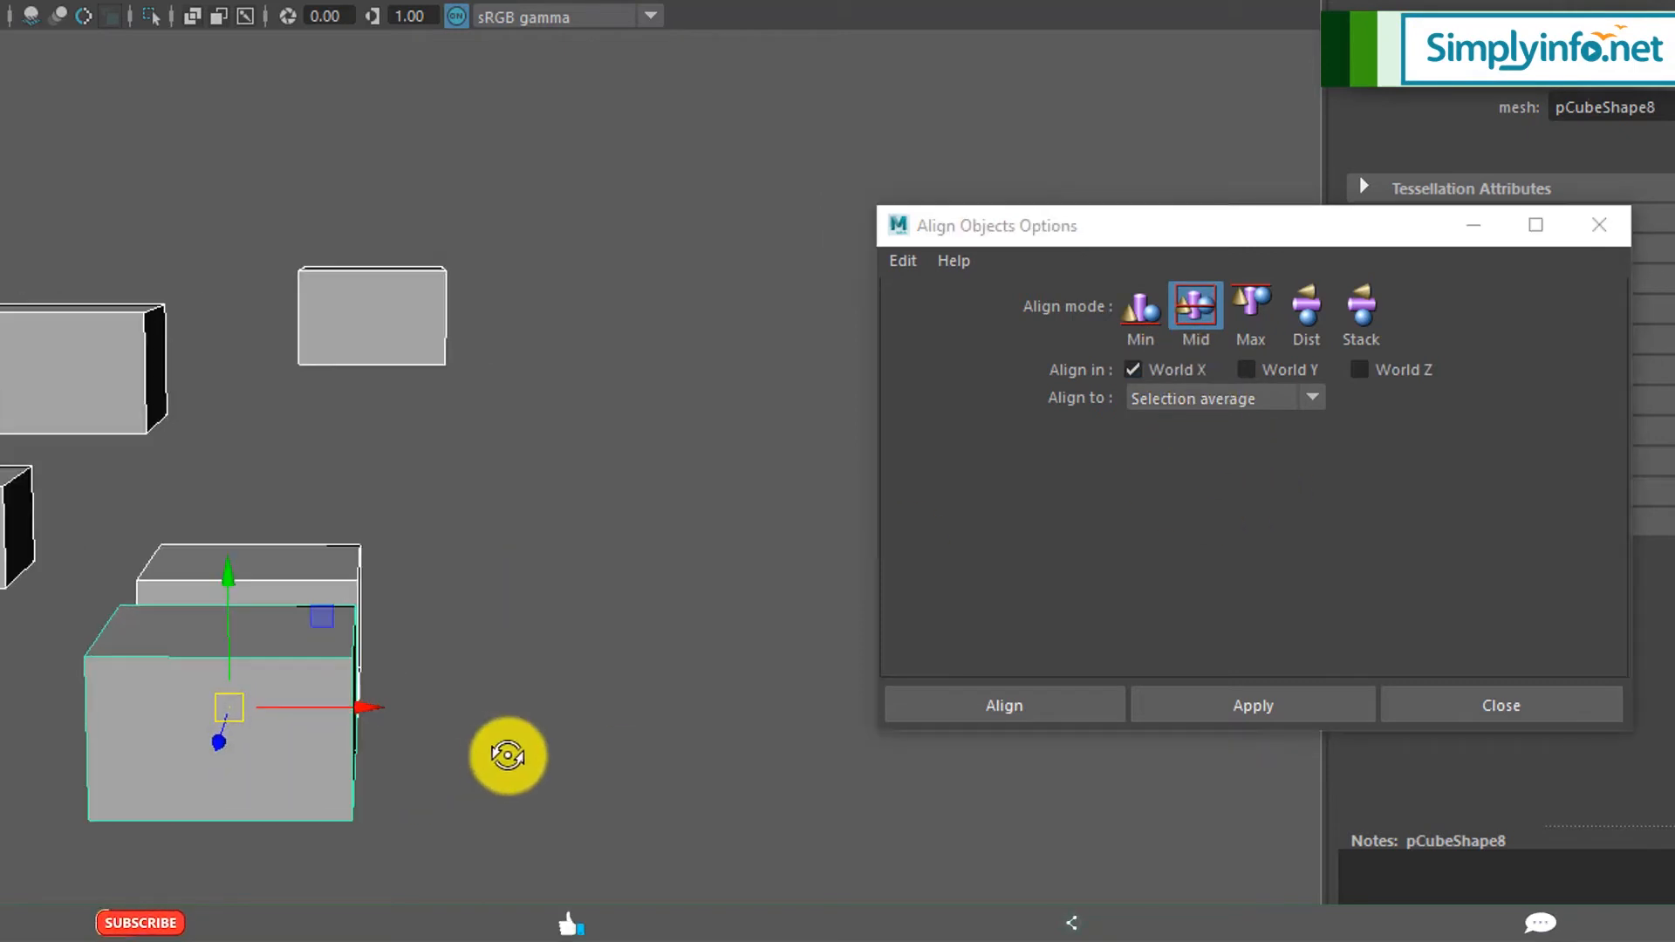
{"action": "left_click", "coordinate": [1252, 704]}
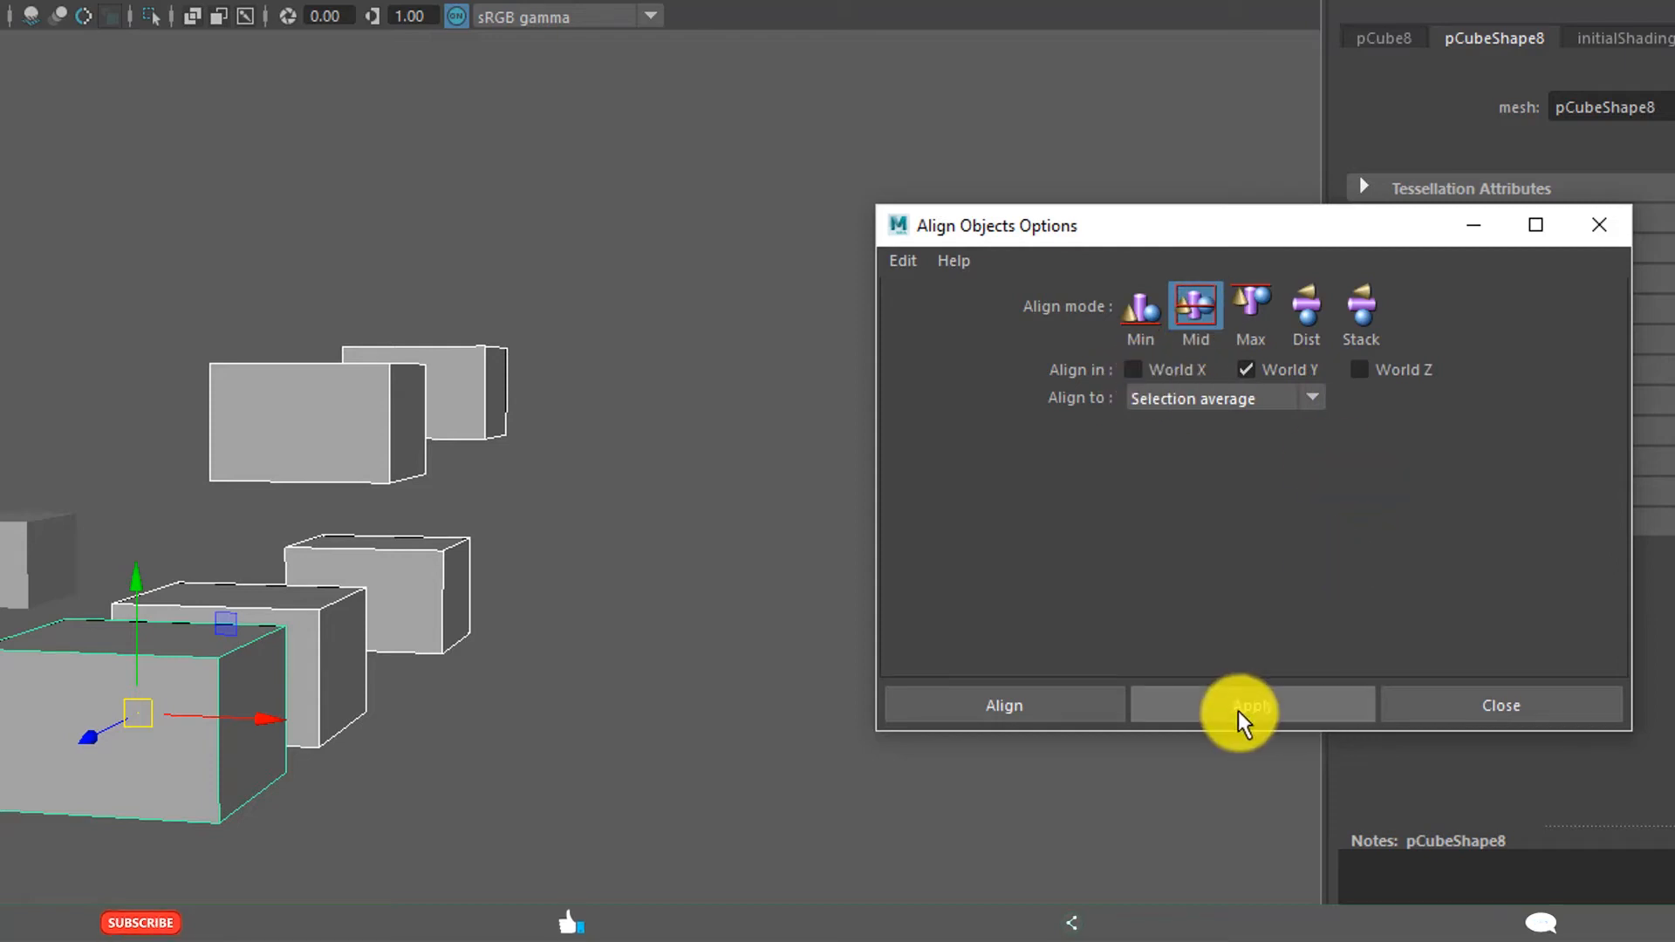
{"action": "left_click", "coordinate": [1252, 704]}
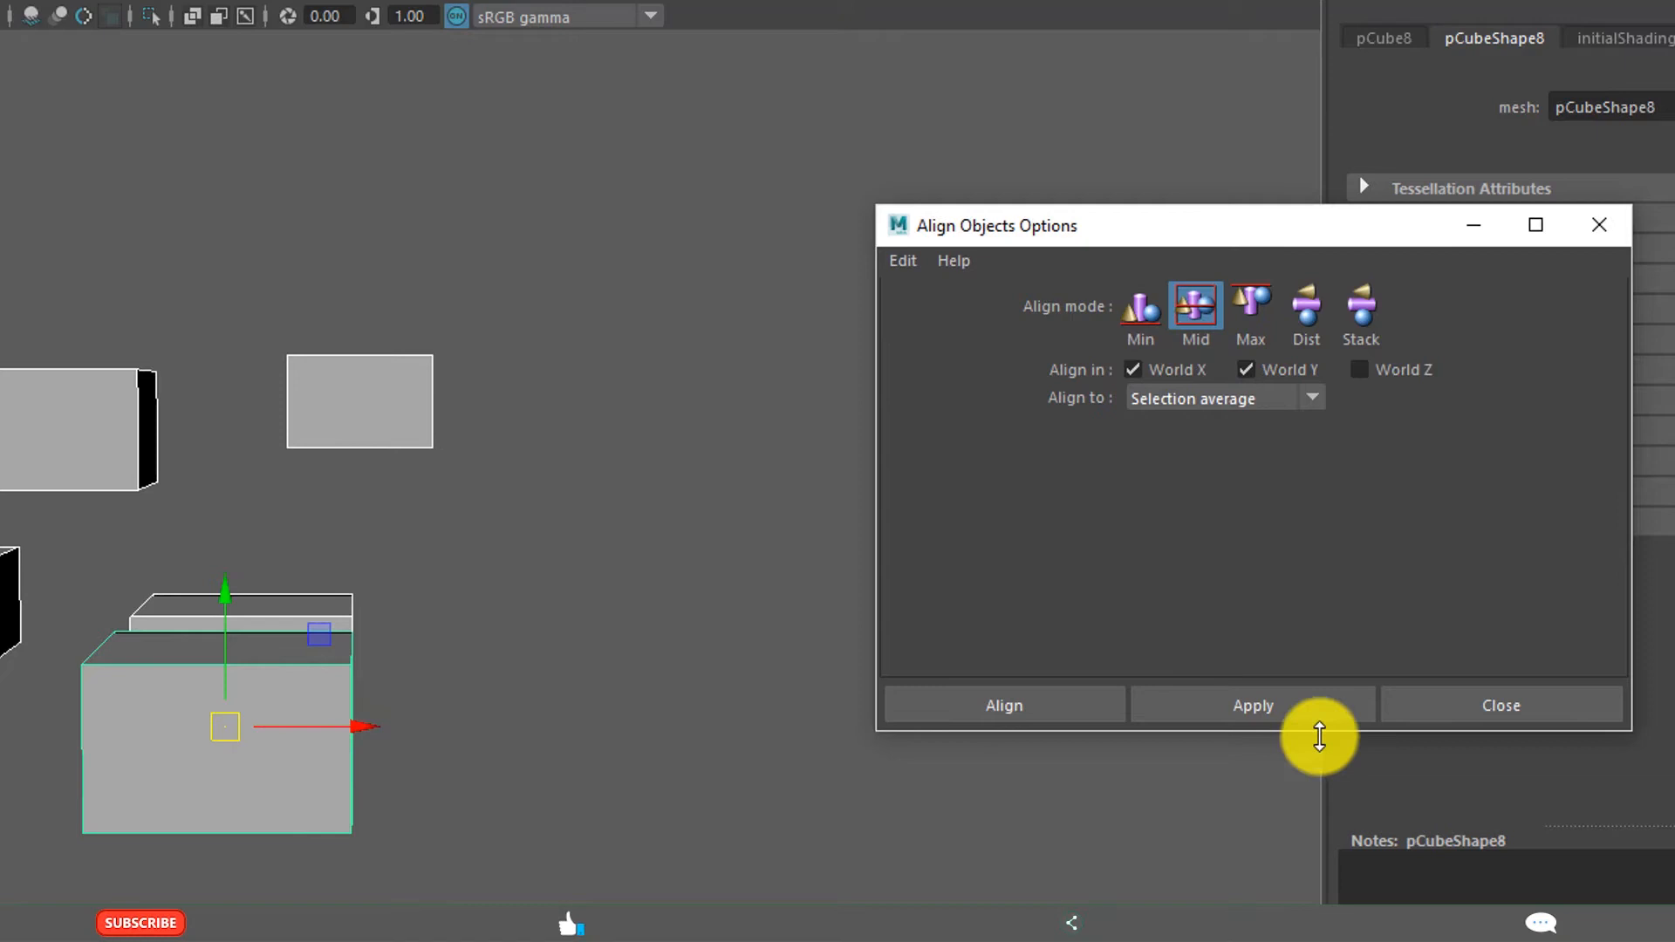
{"action": "left_click", "coordinate": [1252, 705]}
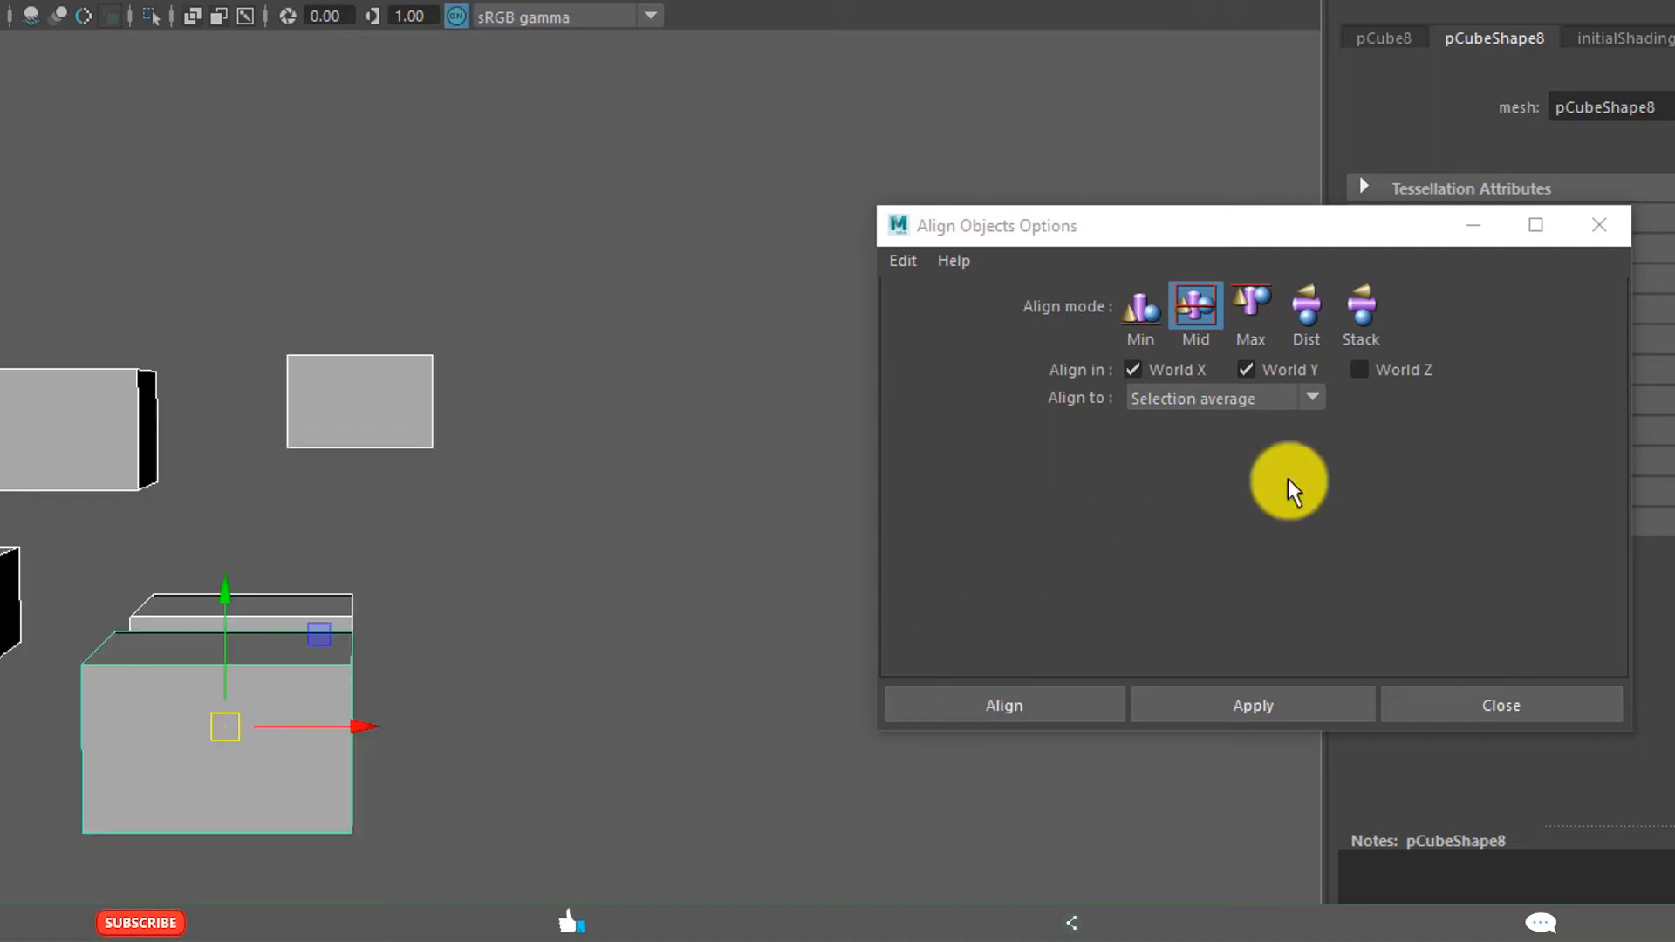
{"action": "left_click", "coordinate": [1252, 705]}
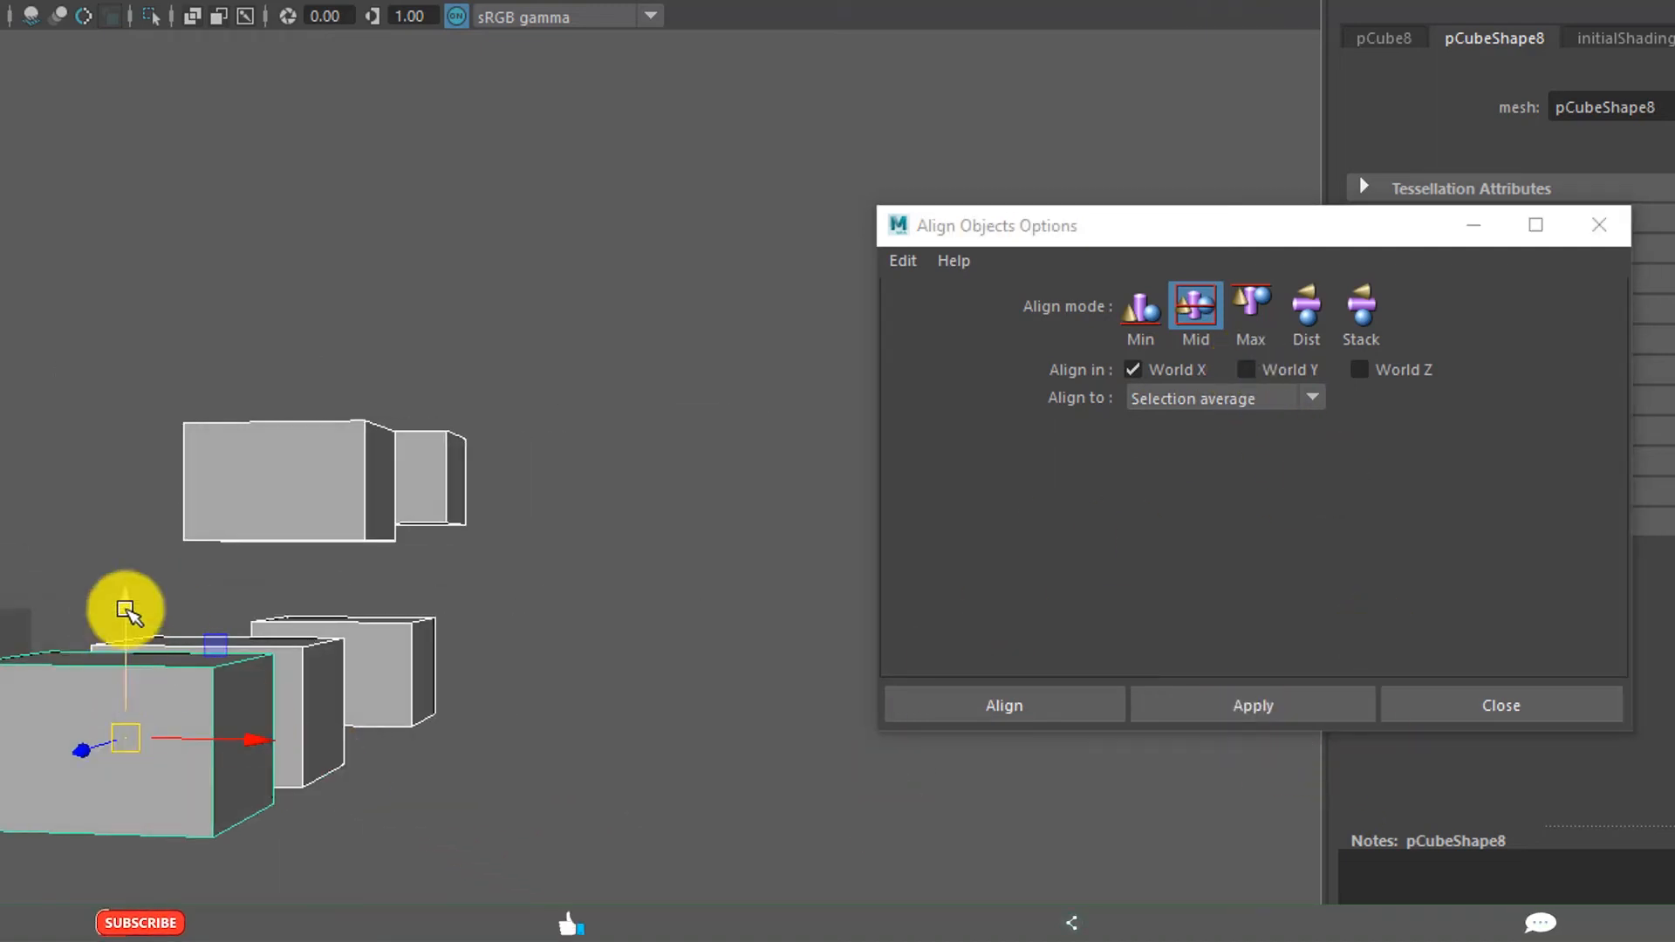
{"action": "mouse_move", "coordinate": [261, 609]}
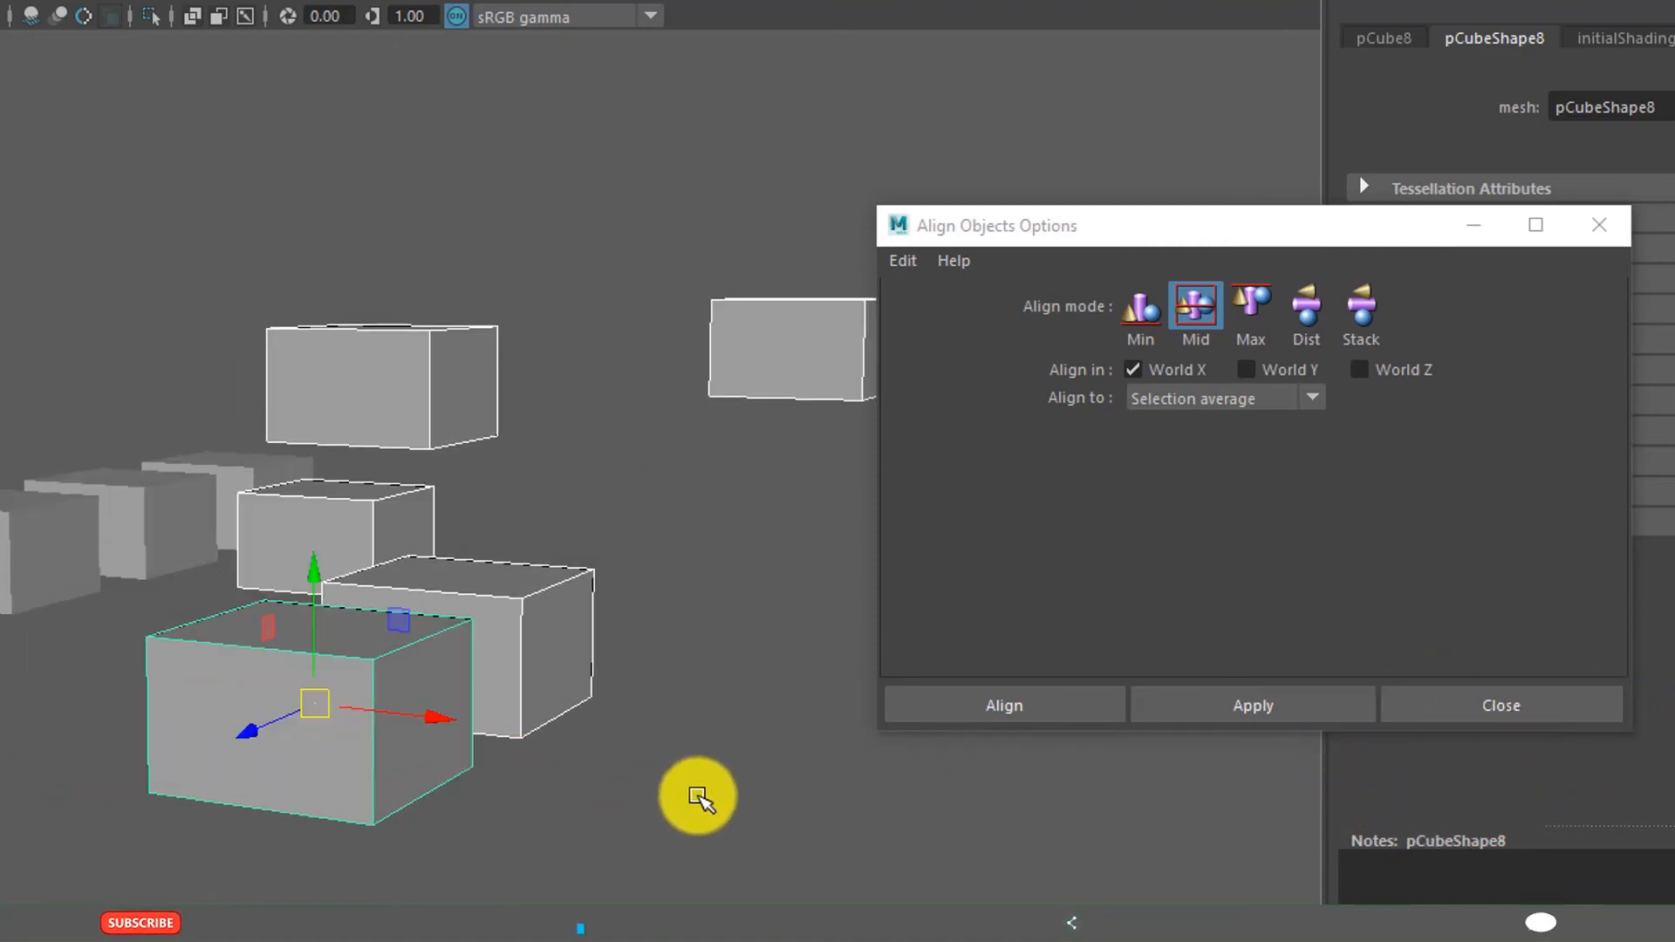
{"action": "left_click", "coordinate": [1312, 398]}
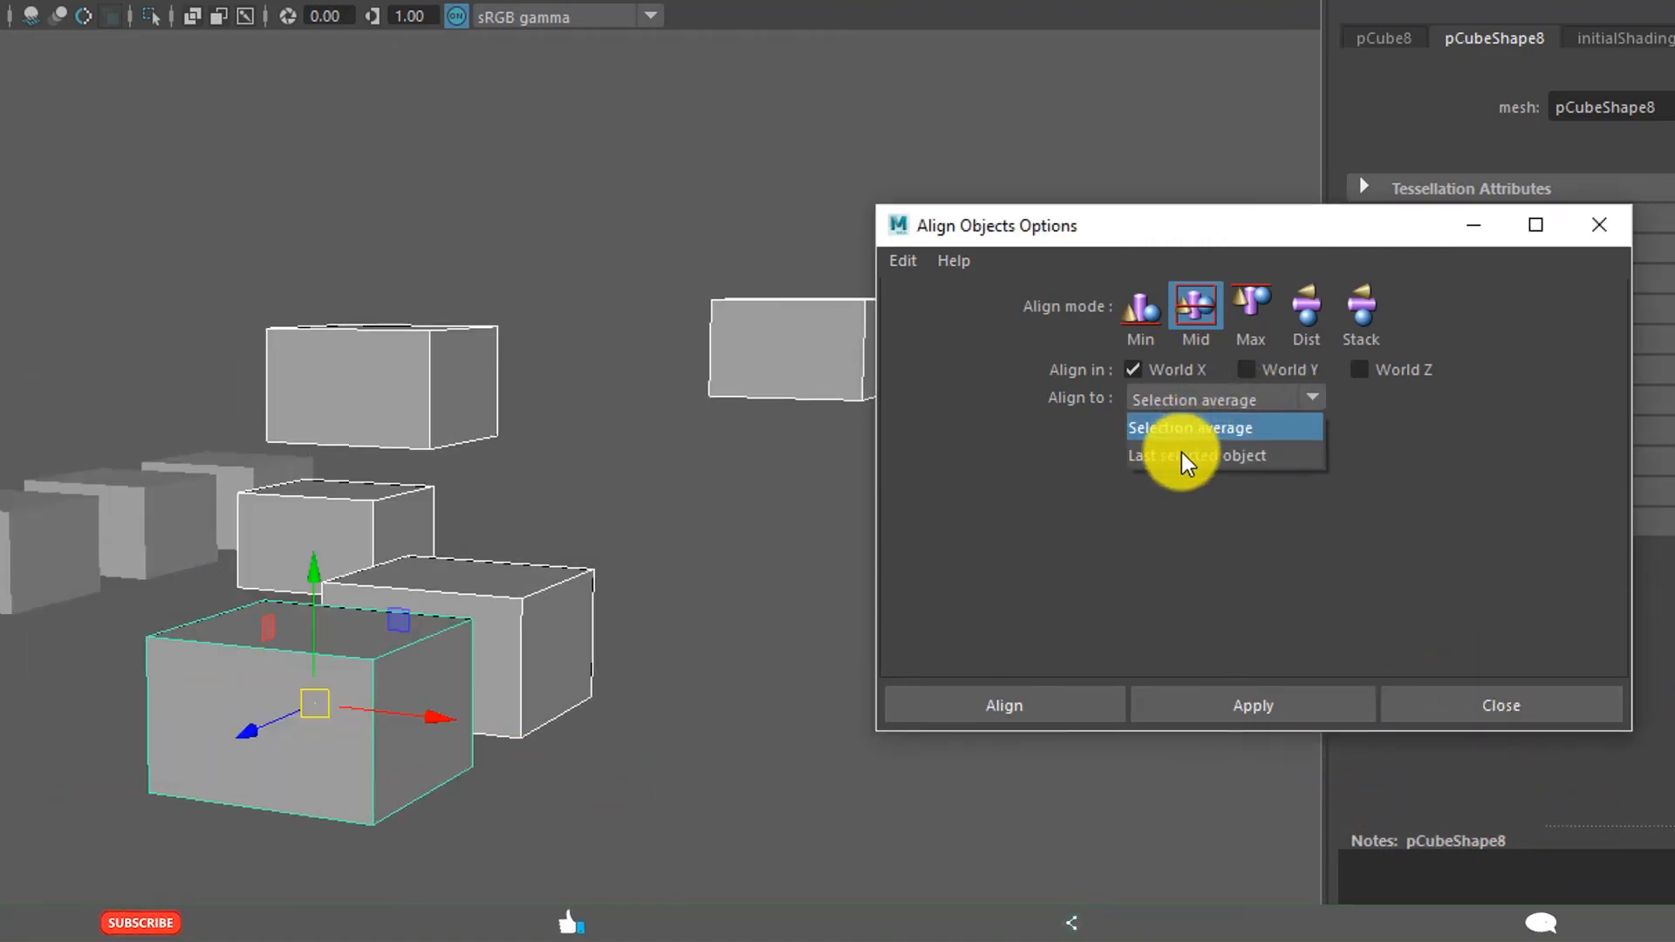
Change Align to: Last selected object, keeping Mid along World X
{"action": "left_click", "coordinate": [1188, 427]}
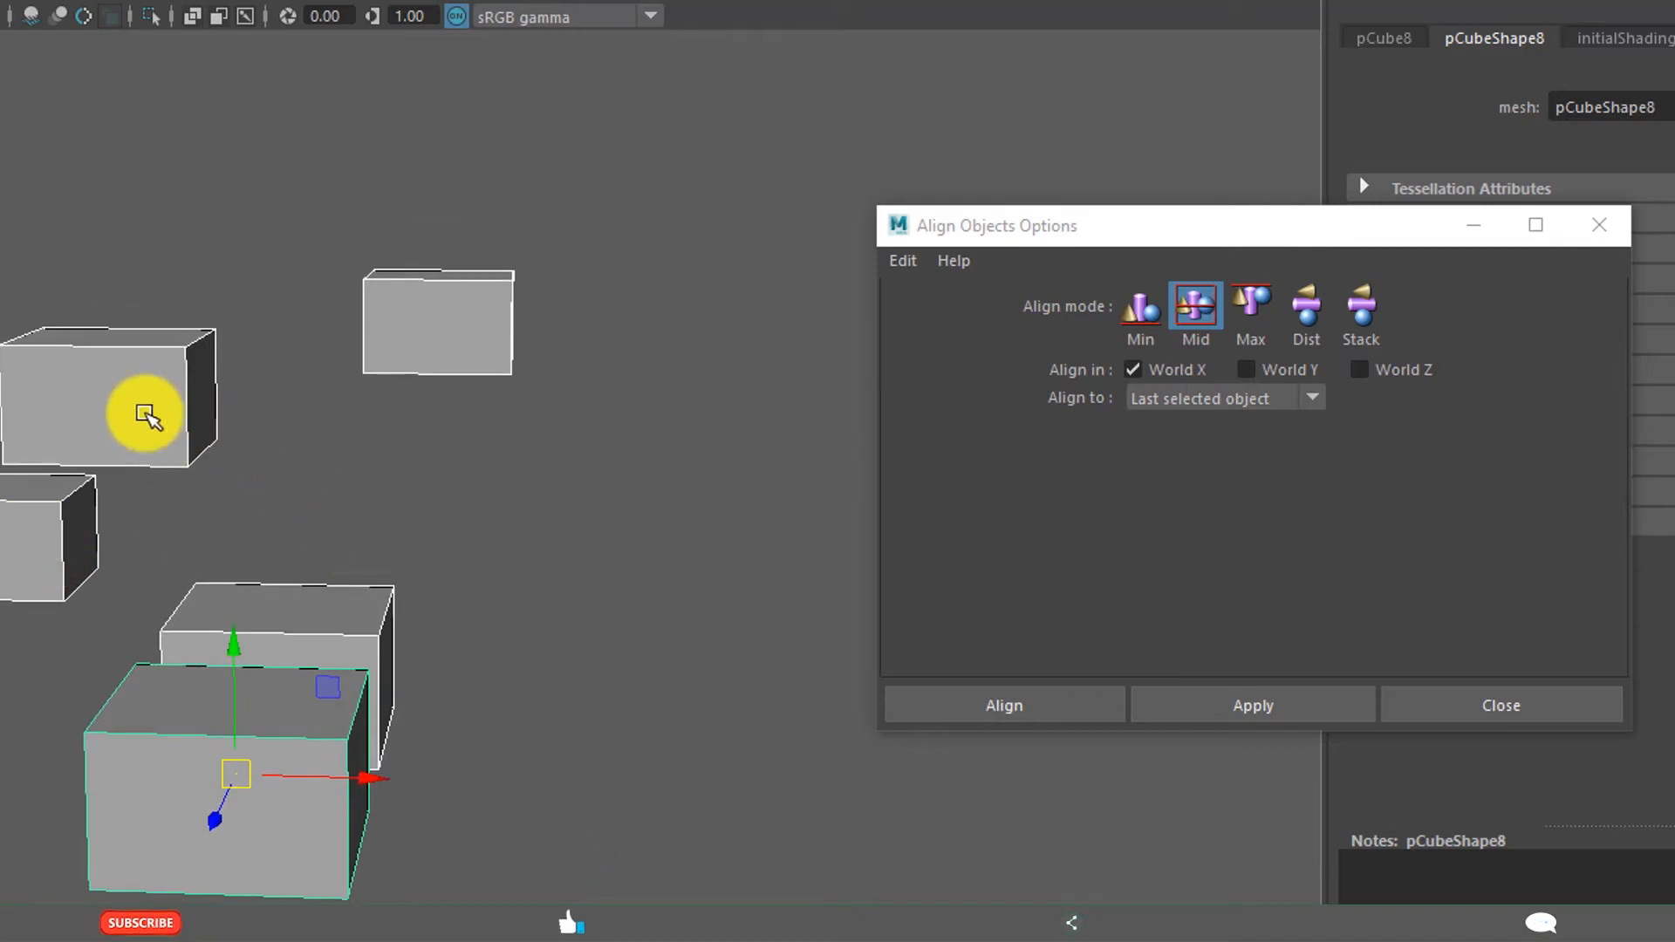
{"action": "mouse_move", "coordinate": [1342, 812]}
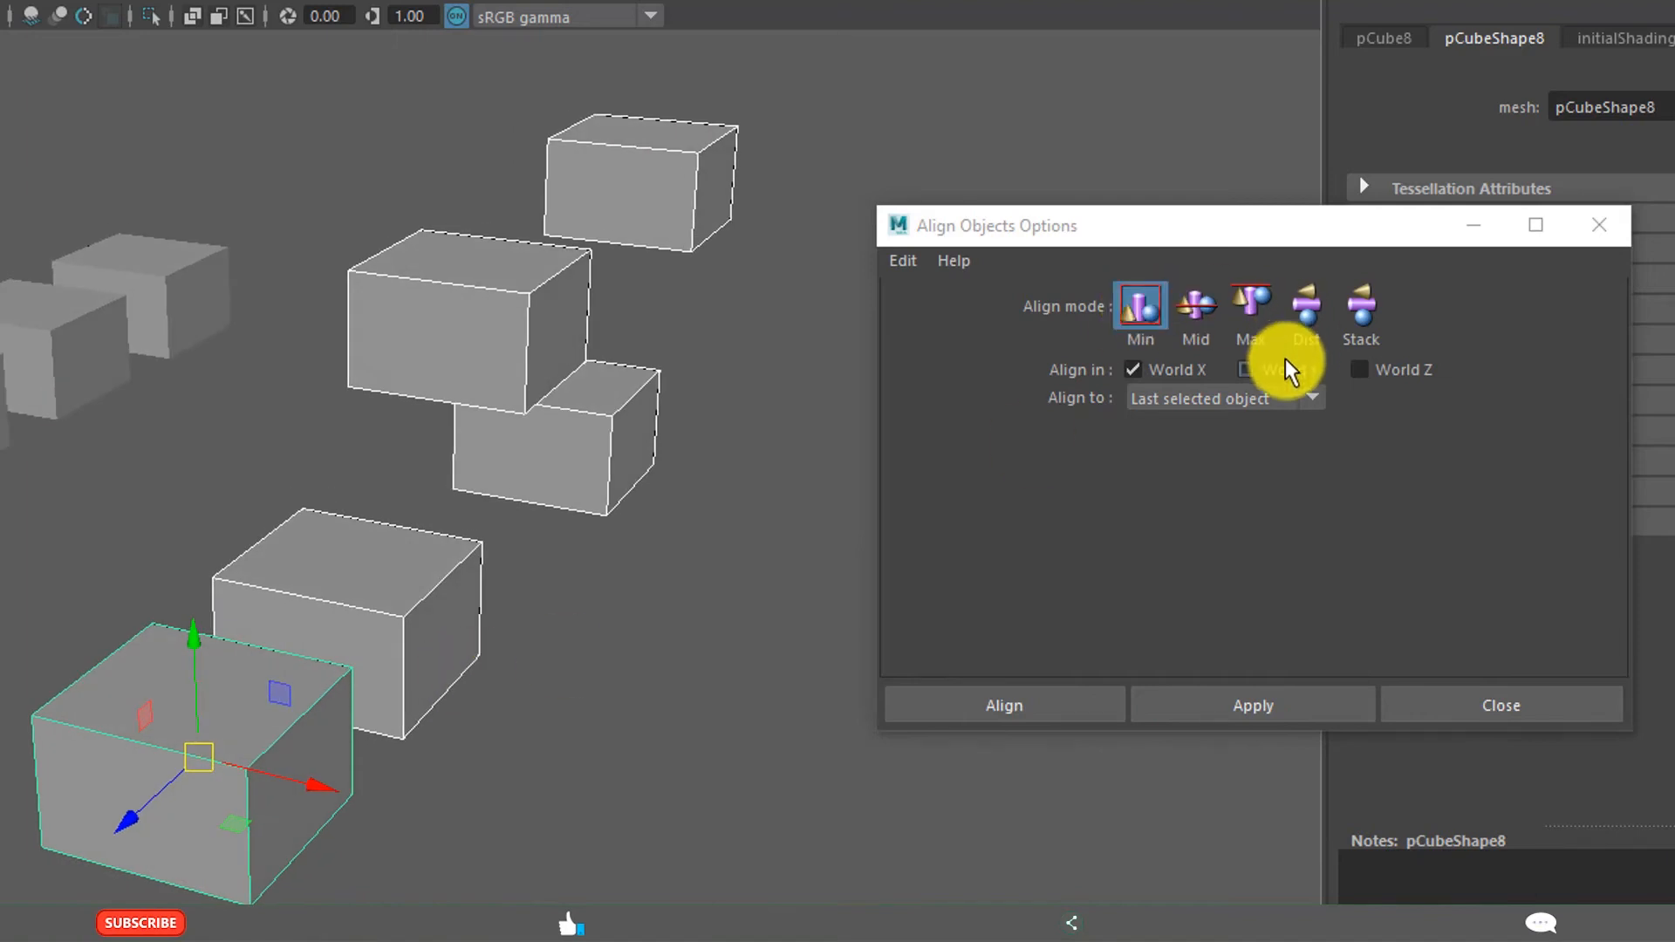
Apply Min alignment, then switch to Max mode along World X and Y
{"action": "left_click", "coordinate": [1245, 369]}
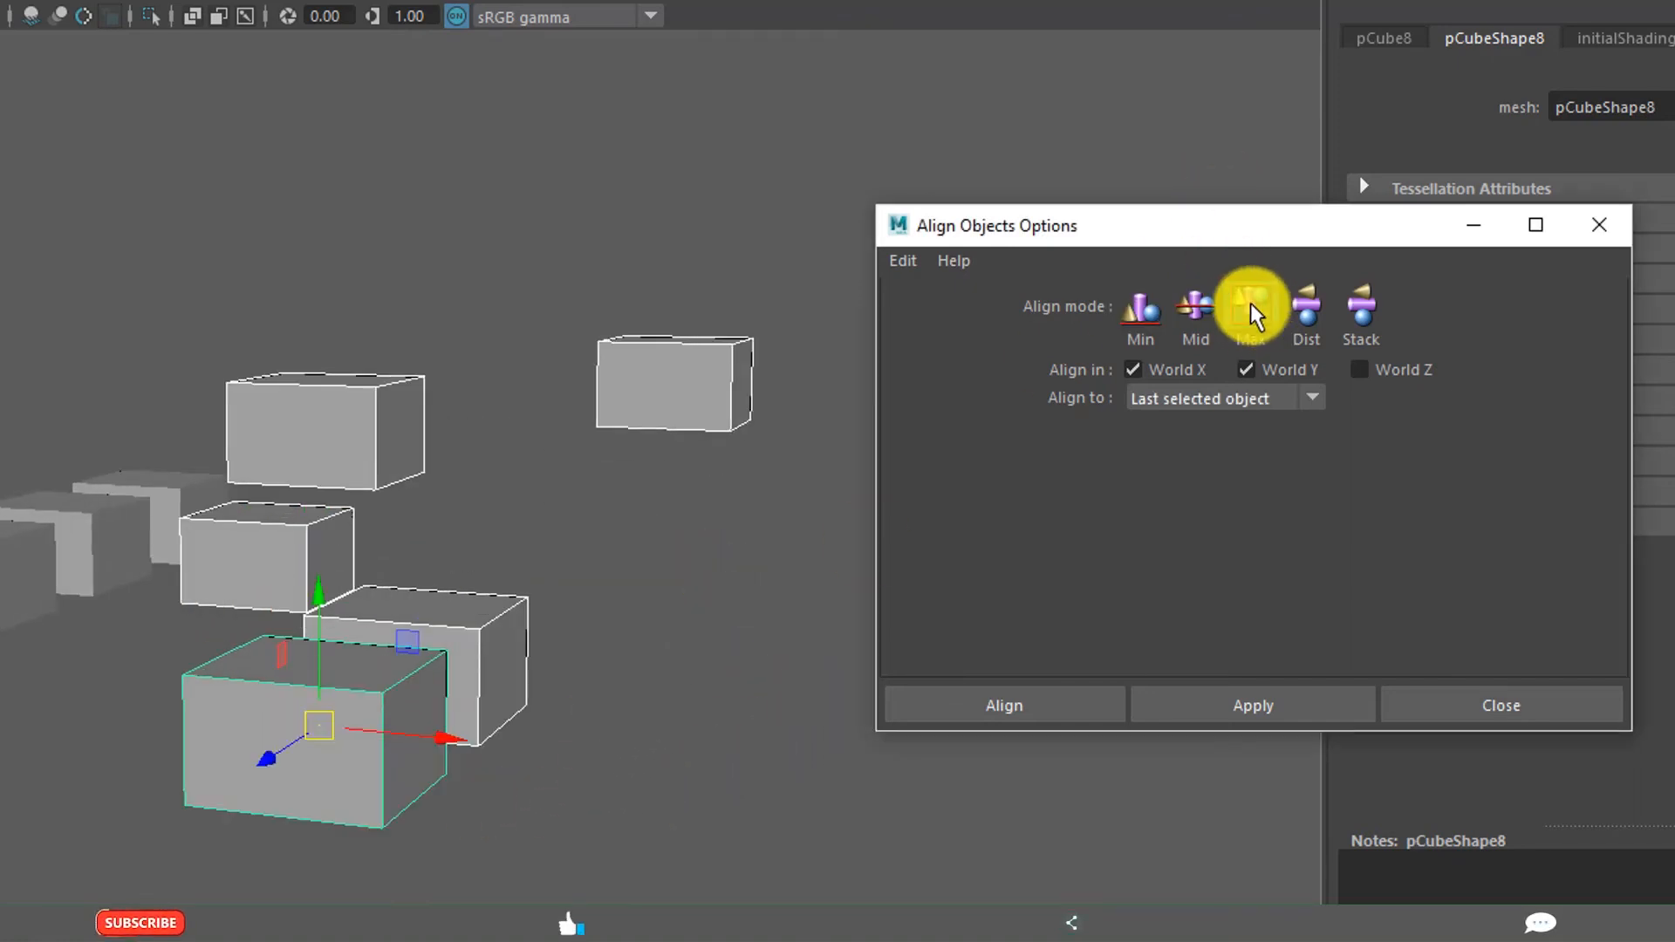
{"action": "left_click", "coordinate": [1251, 704]}
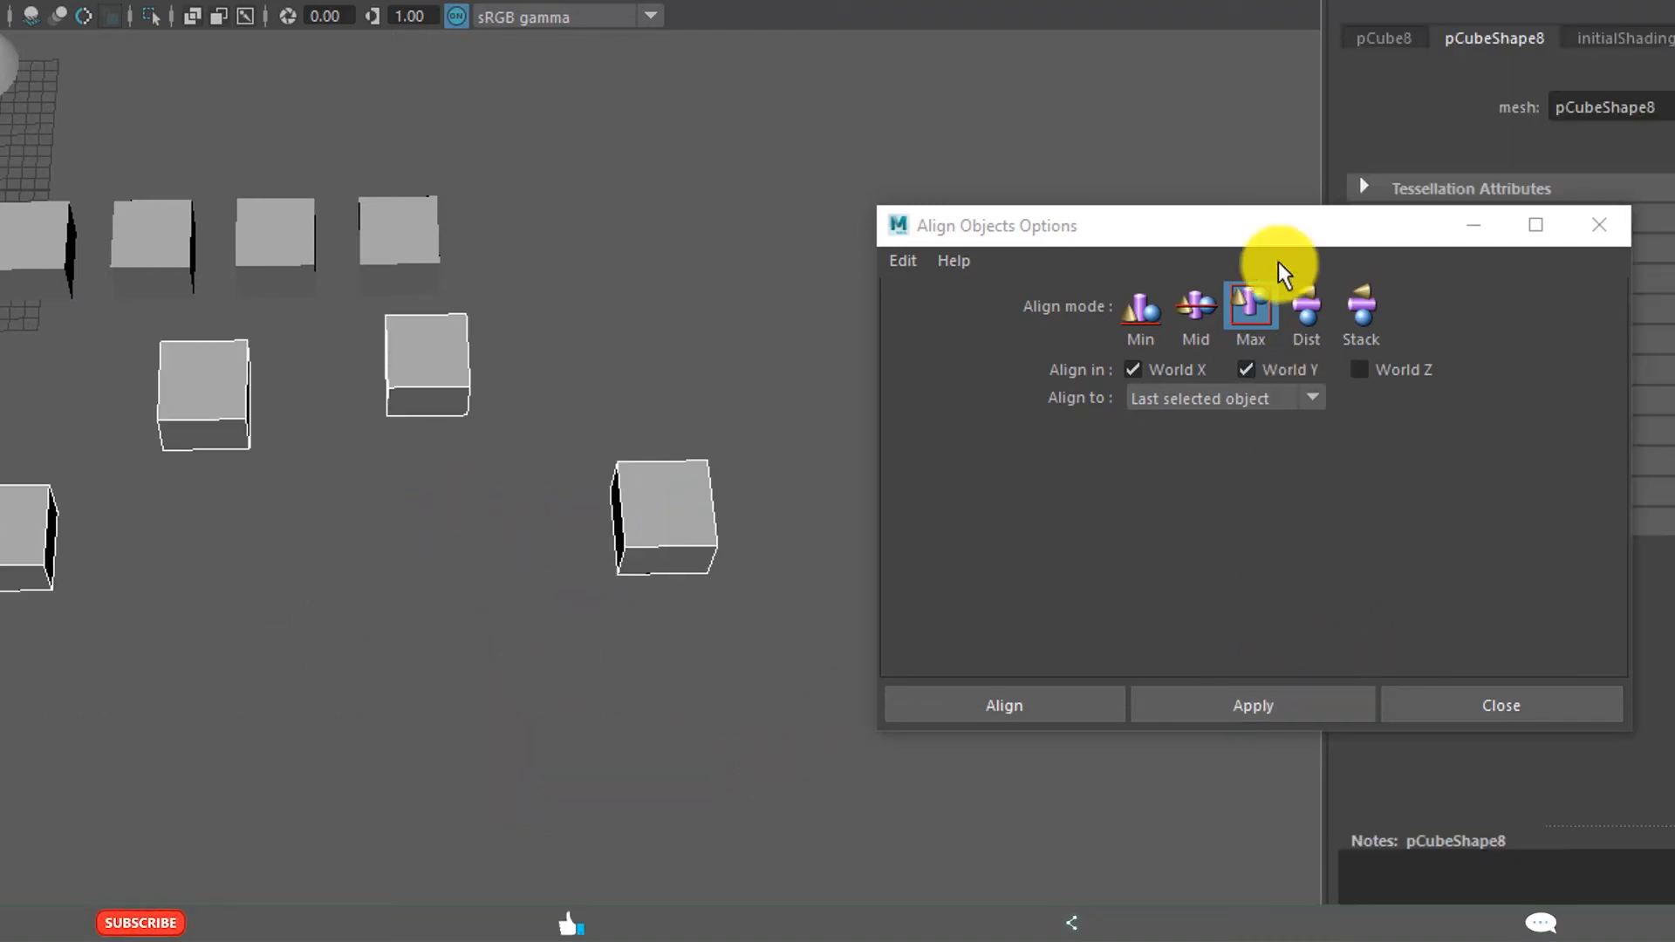
Distribute the boxes evenly with Dist mode, then switch to Stack along World X
{"action": "left_click", "coordinate": [1305, 310]}
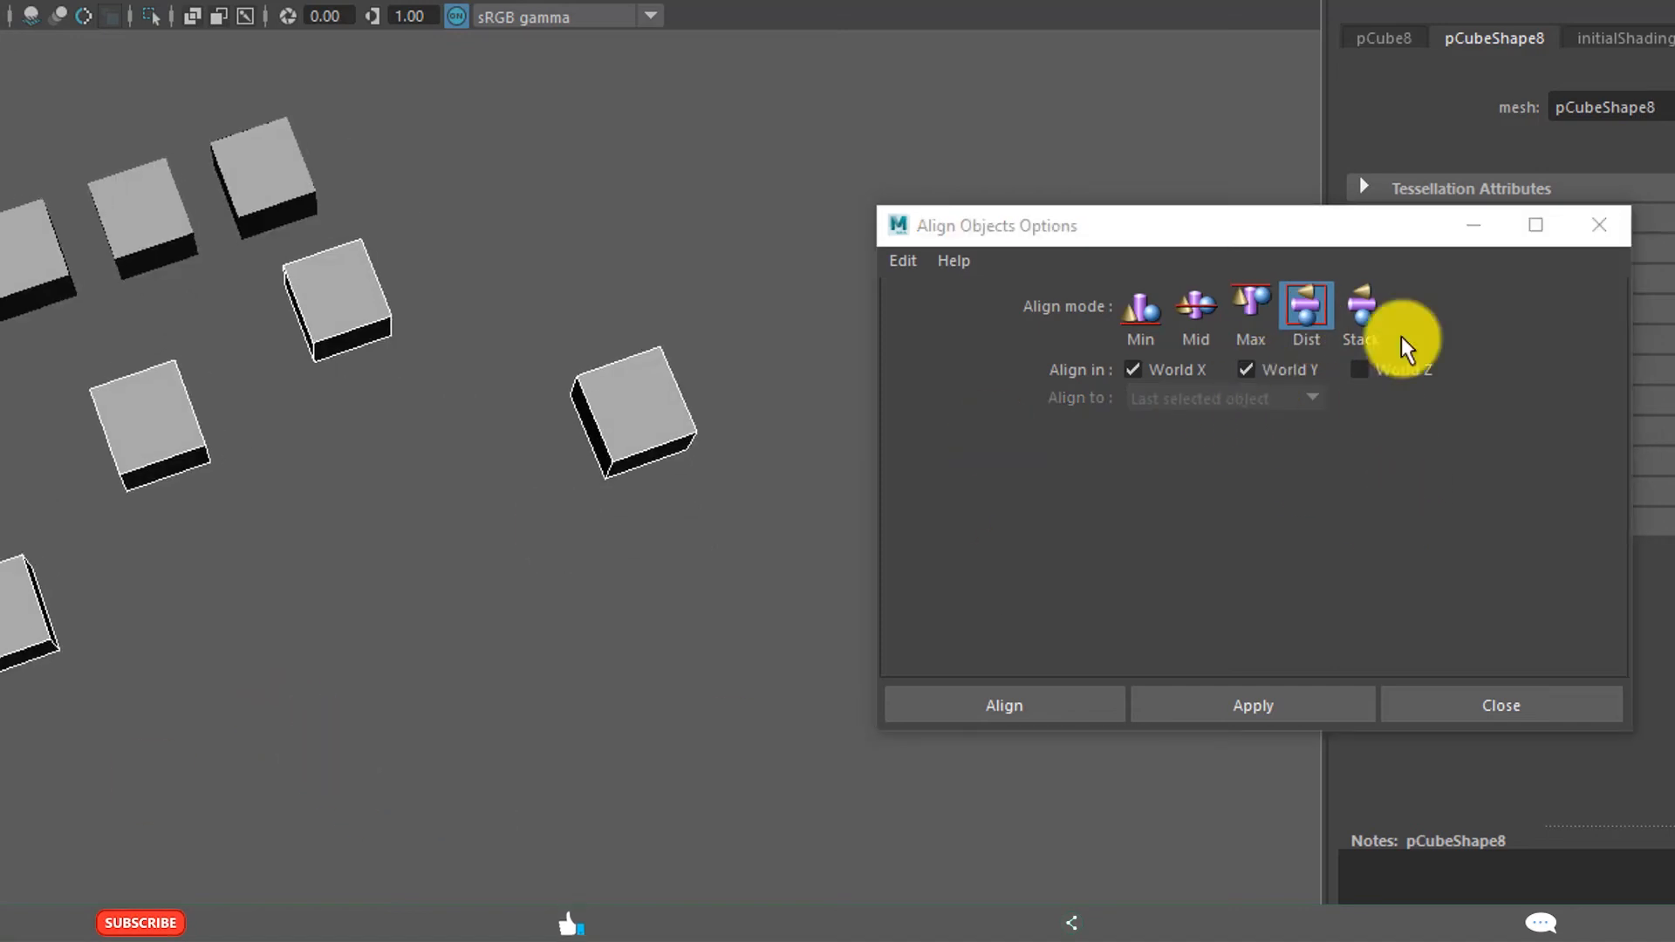
{"action": "left_click", "coordinate": [1244, 370]}
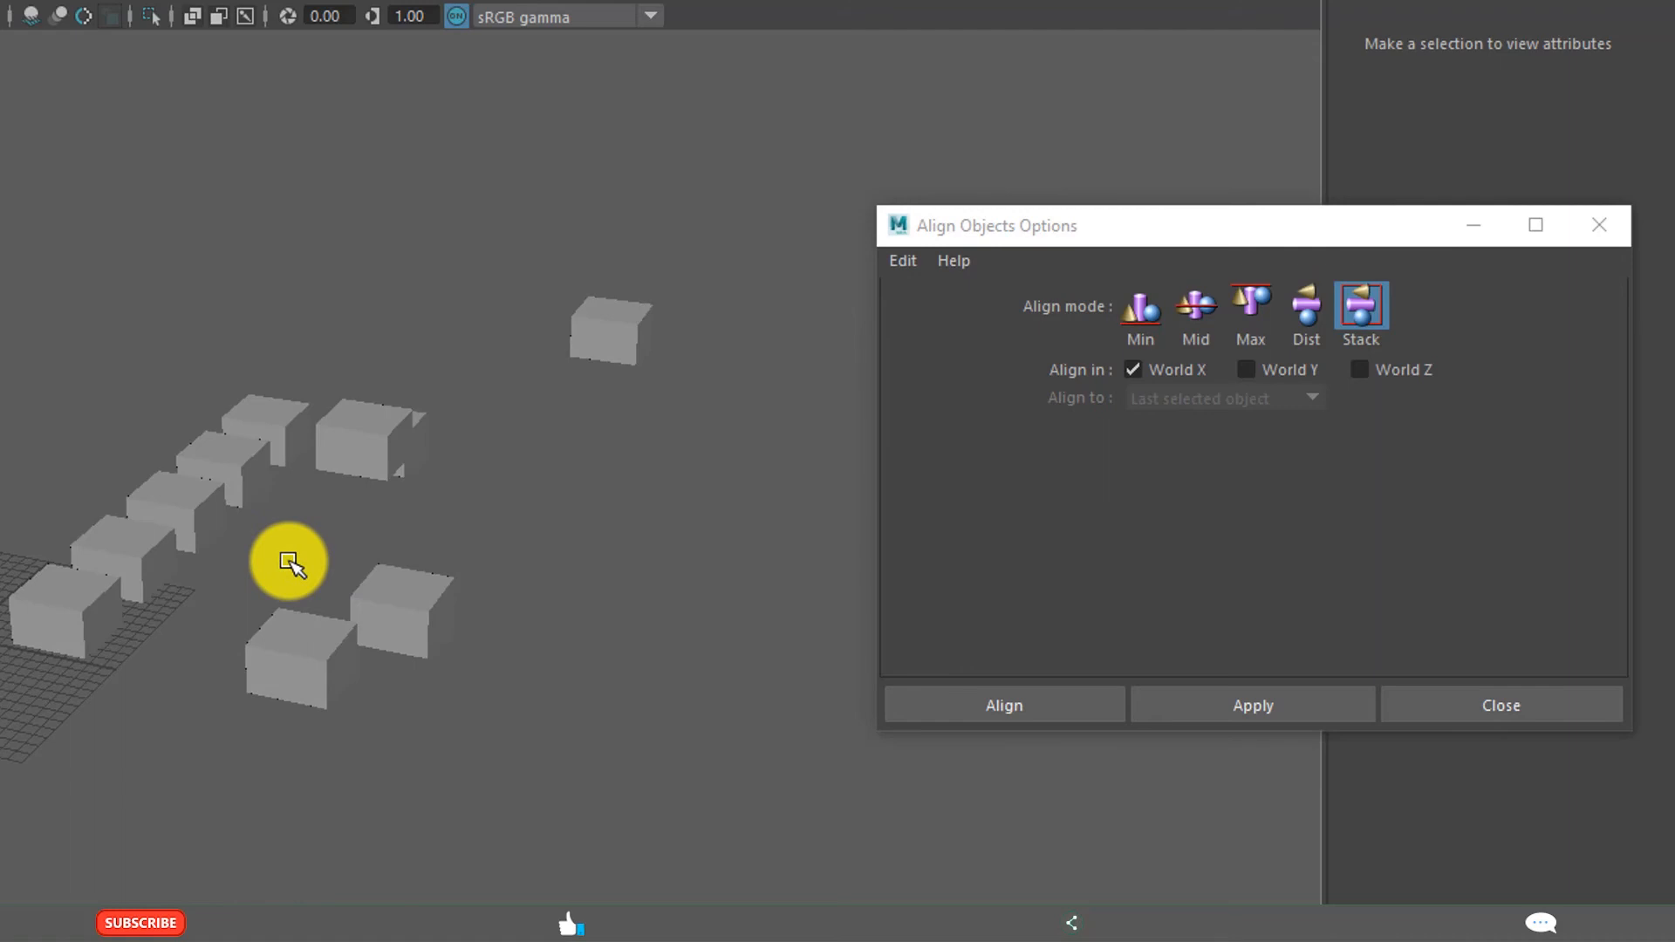
{"action": "mouse_move", "coordinate": [404, 563]}
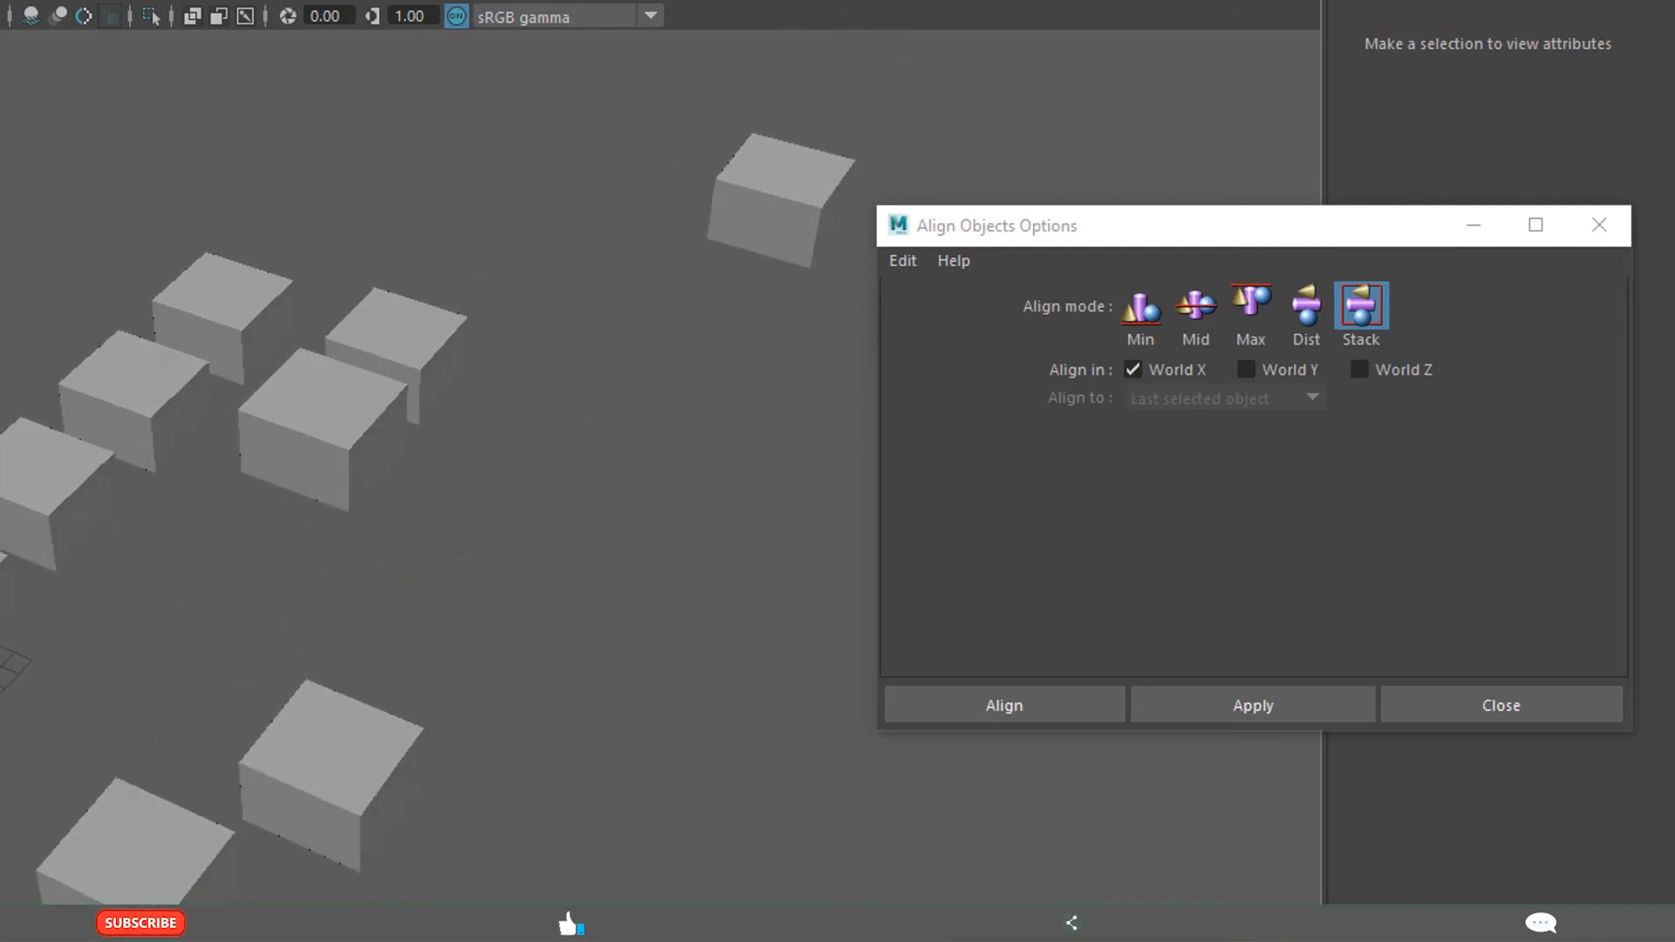
{"action": "mouse_move", "coordinate": [409, 738]}
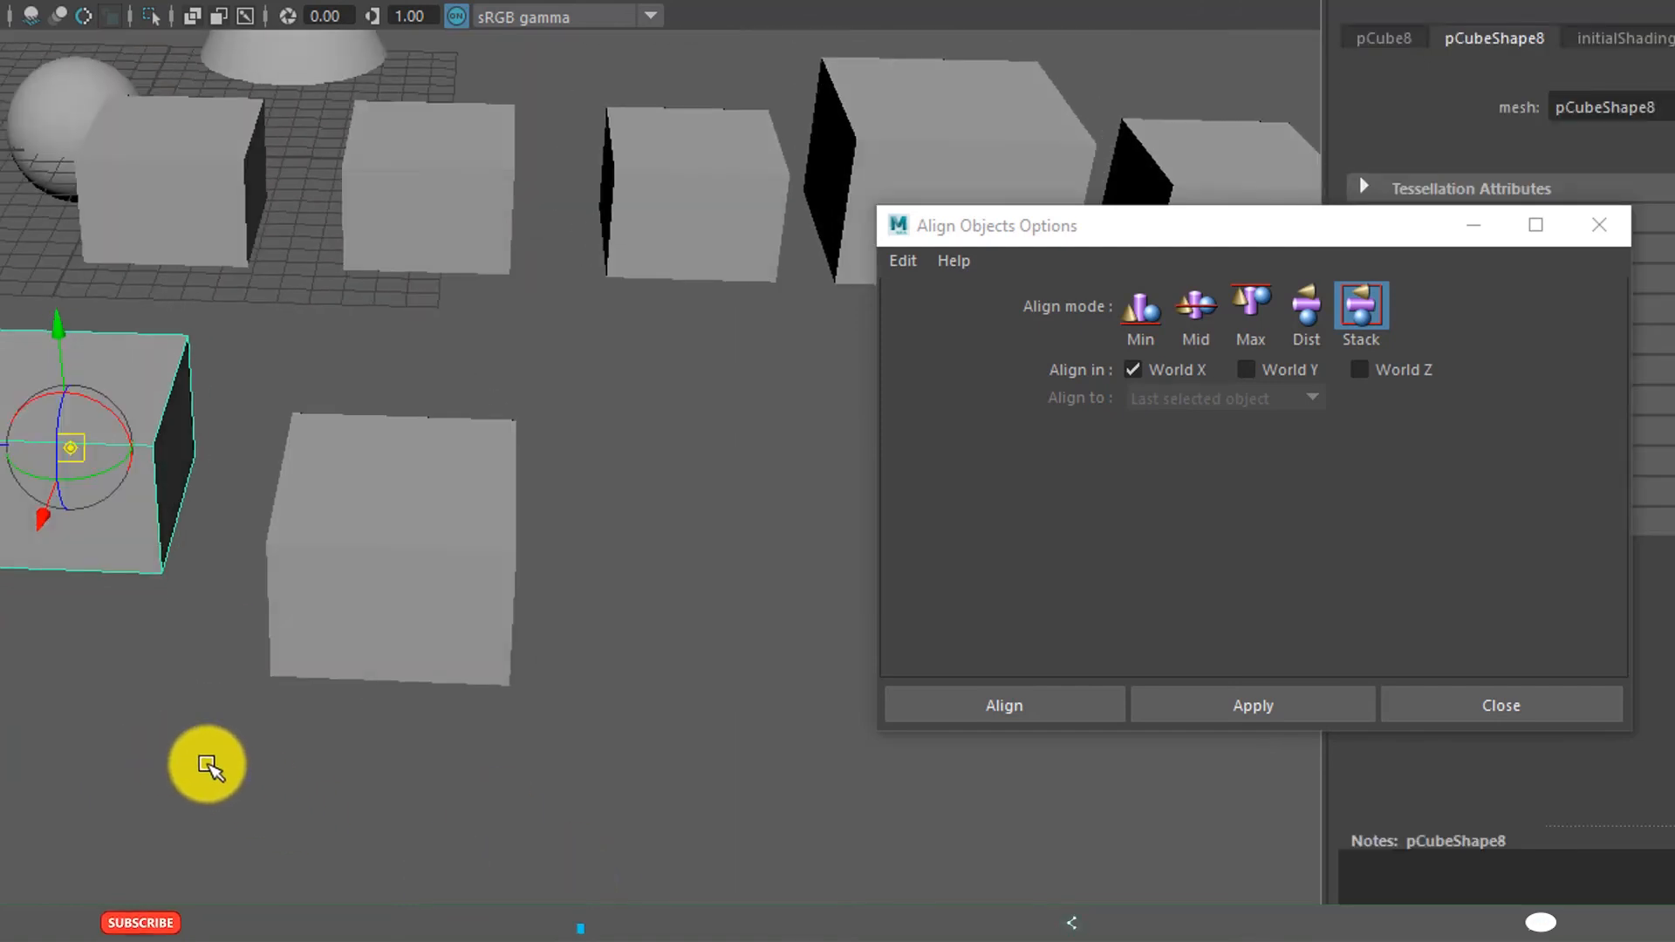
{"action": "mouse_move", "coordinate": [86, 454]}
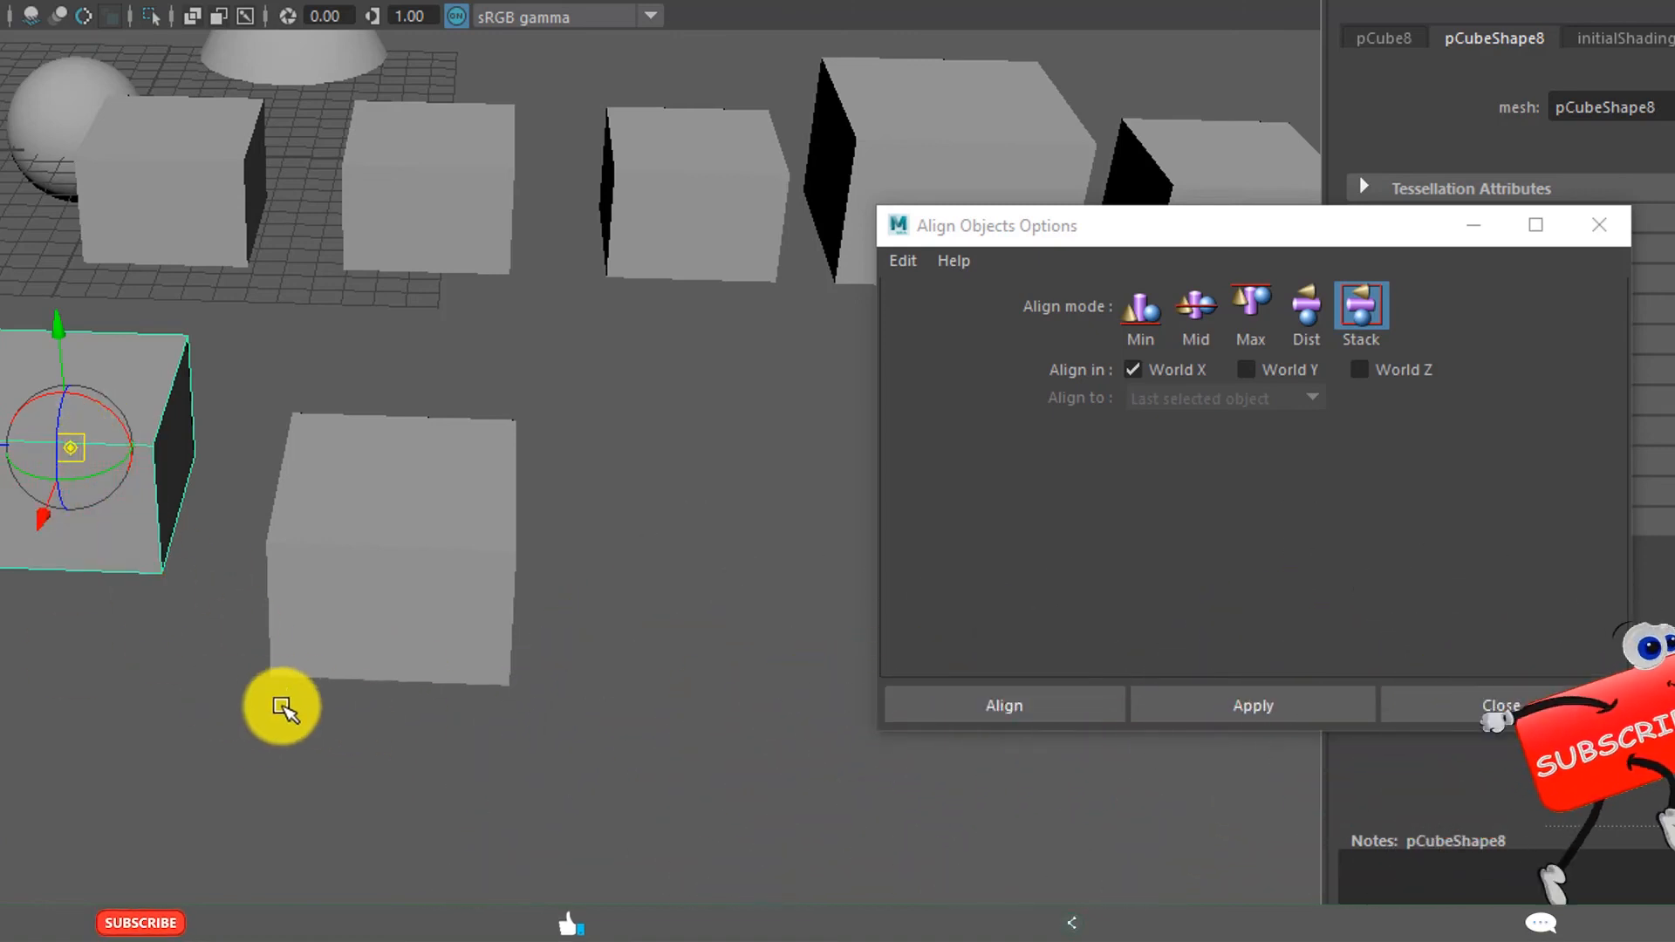
{"action": "mouse_move", "coordinate": [48, 438]}
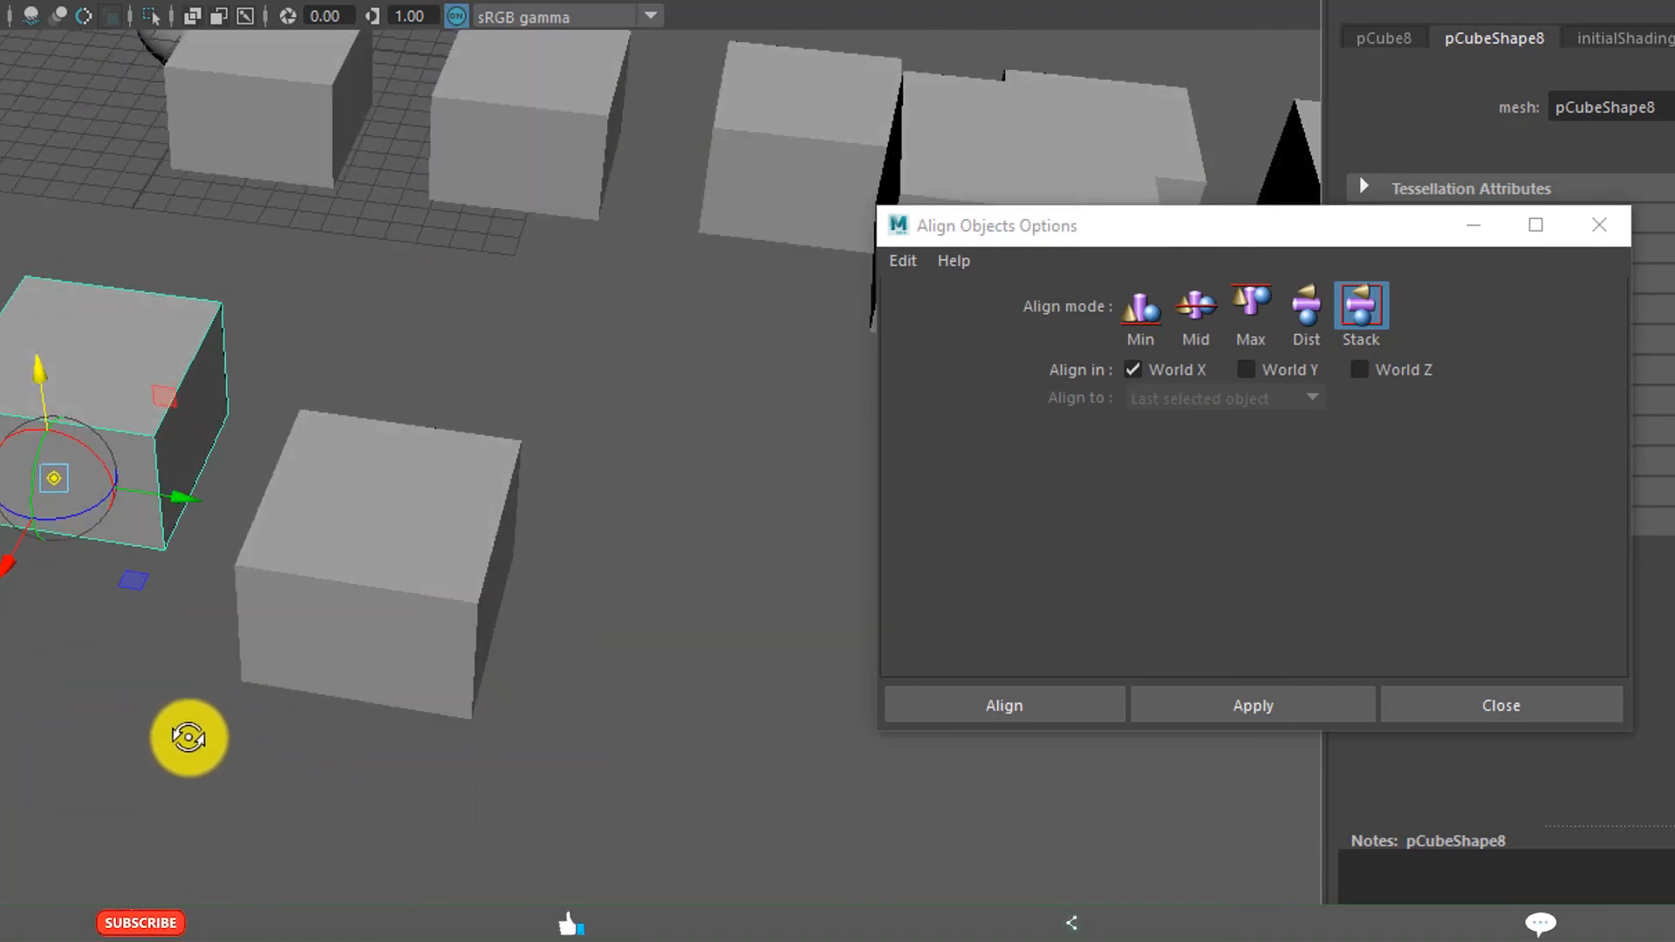
{"action": "mouse_move", "coordinate": [477, 443]}
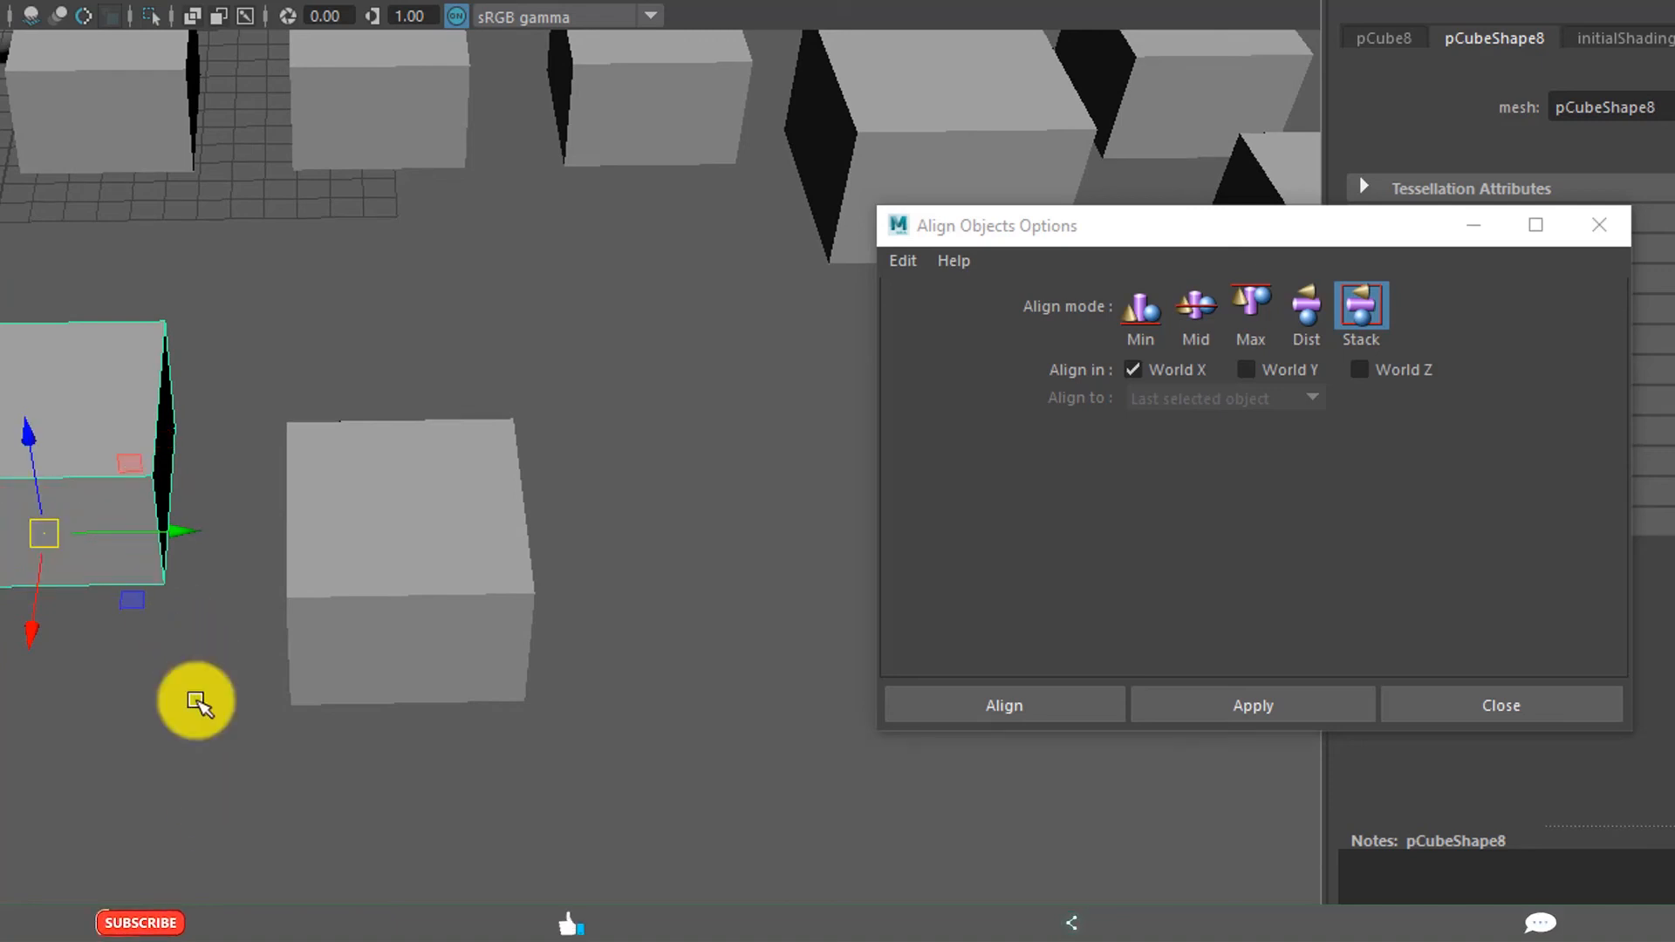
{"action": "mouse_move", "coordinate": [165, 524]}
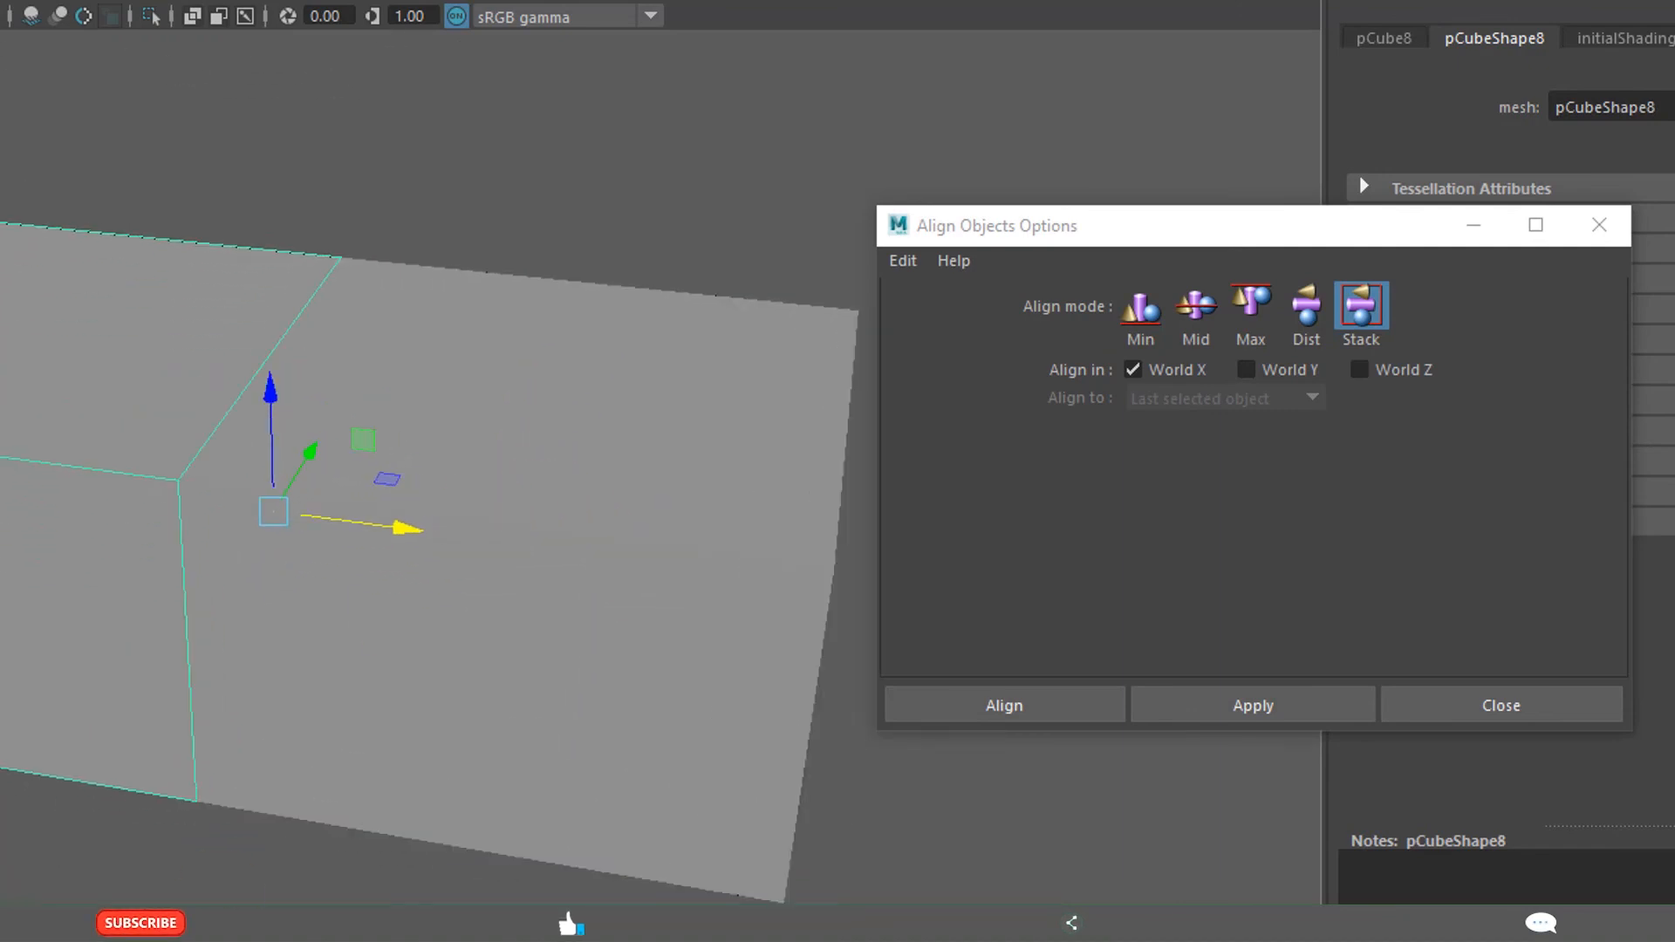
Select pCube9 as the next box to snap against its neighbour
{"action": "left_click", "coordinate": [494, 680]}
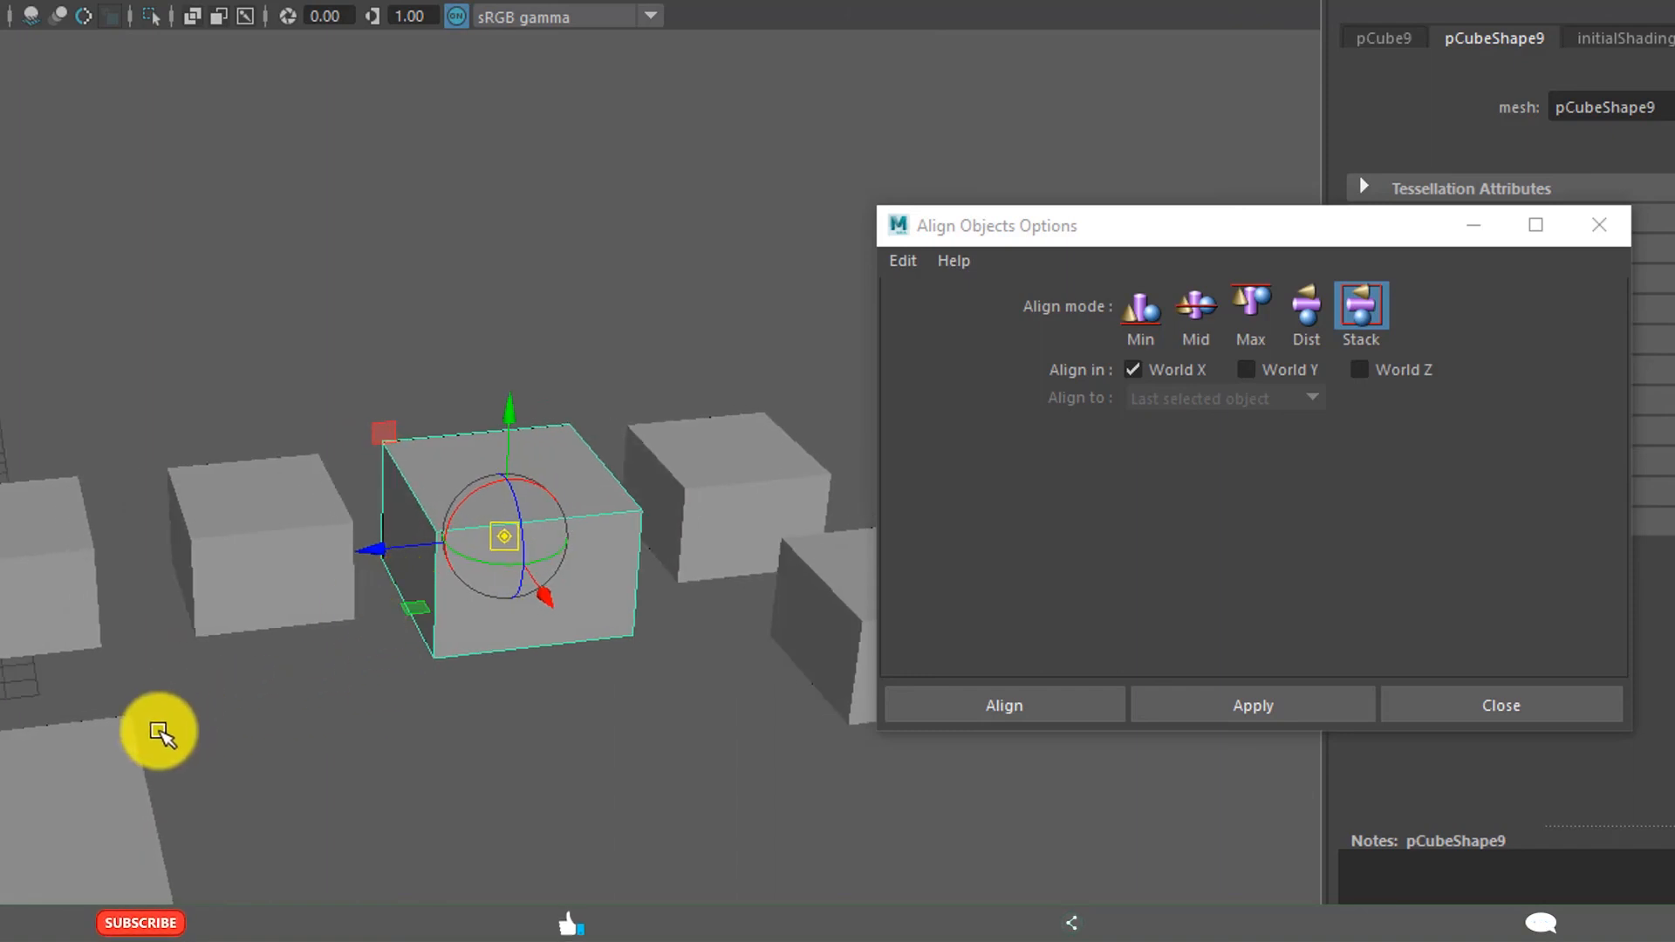
{"action": "mouse_move", "coordinate": [409, 595]}
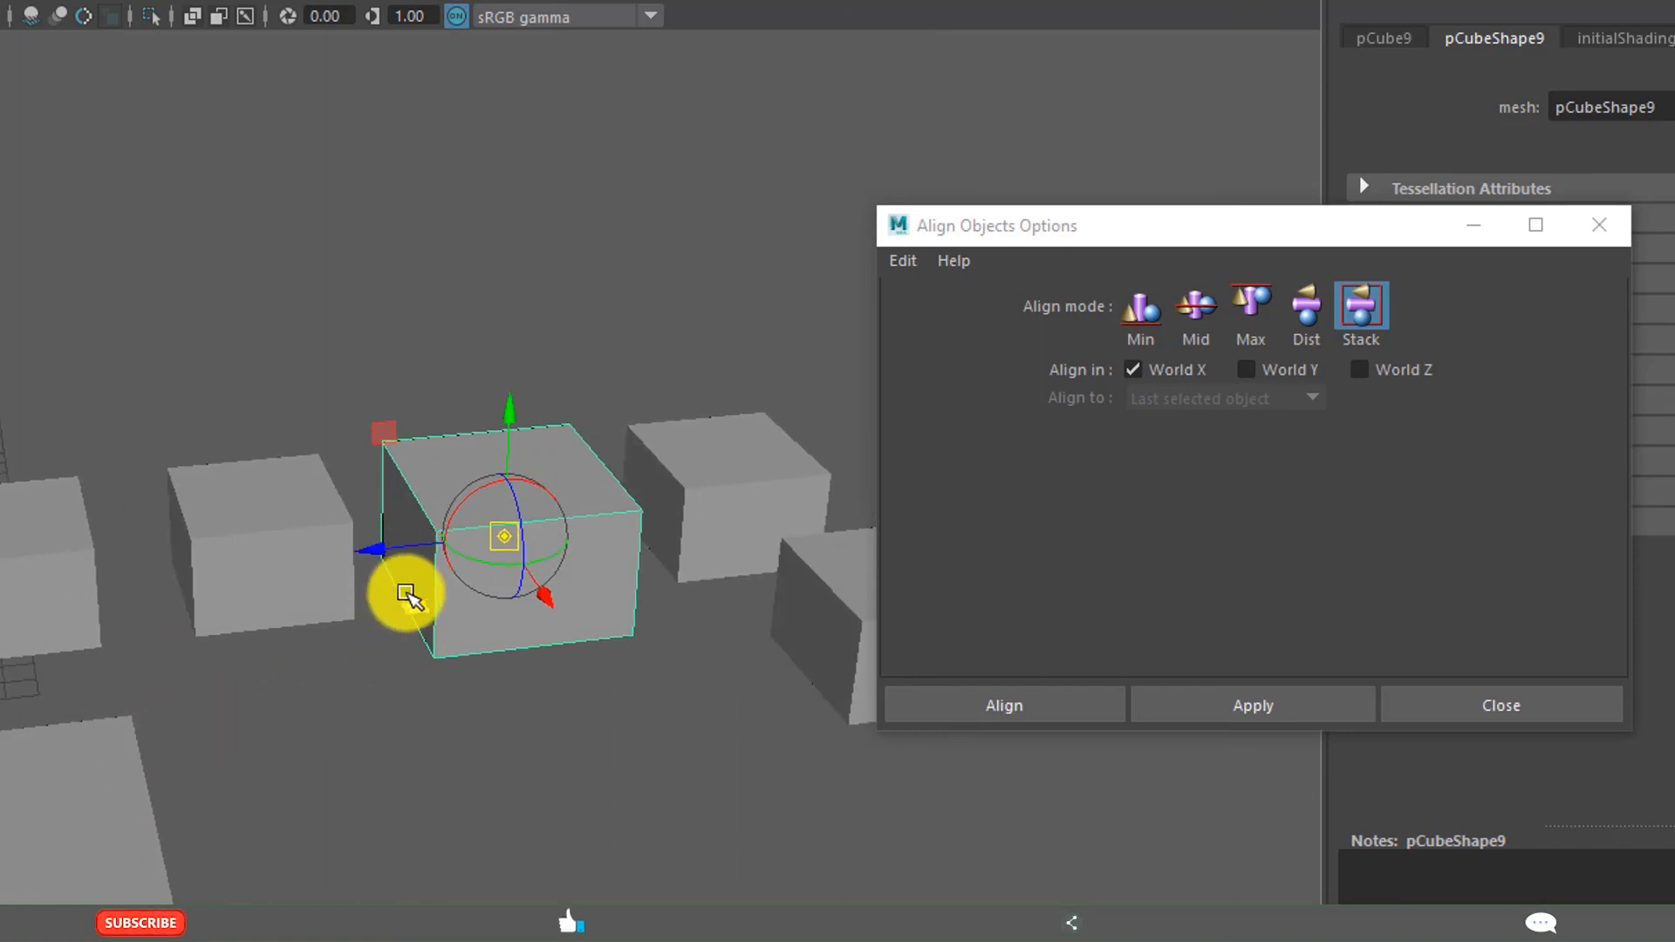
{"action": "mouse_move", "coordinate": [417, 628]}
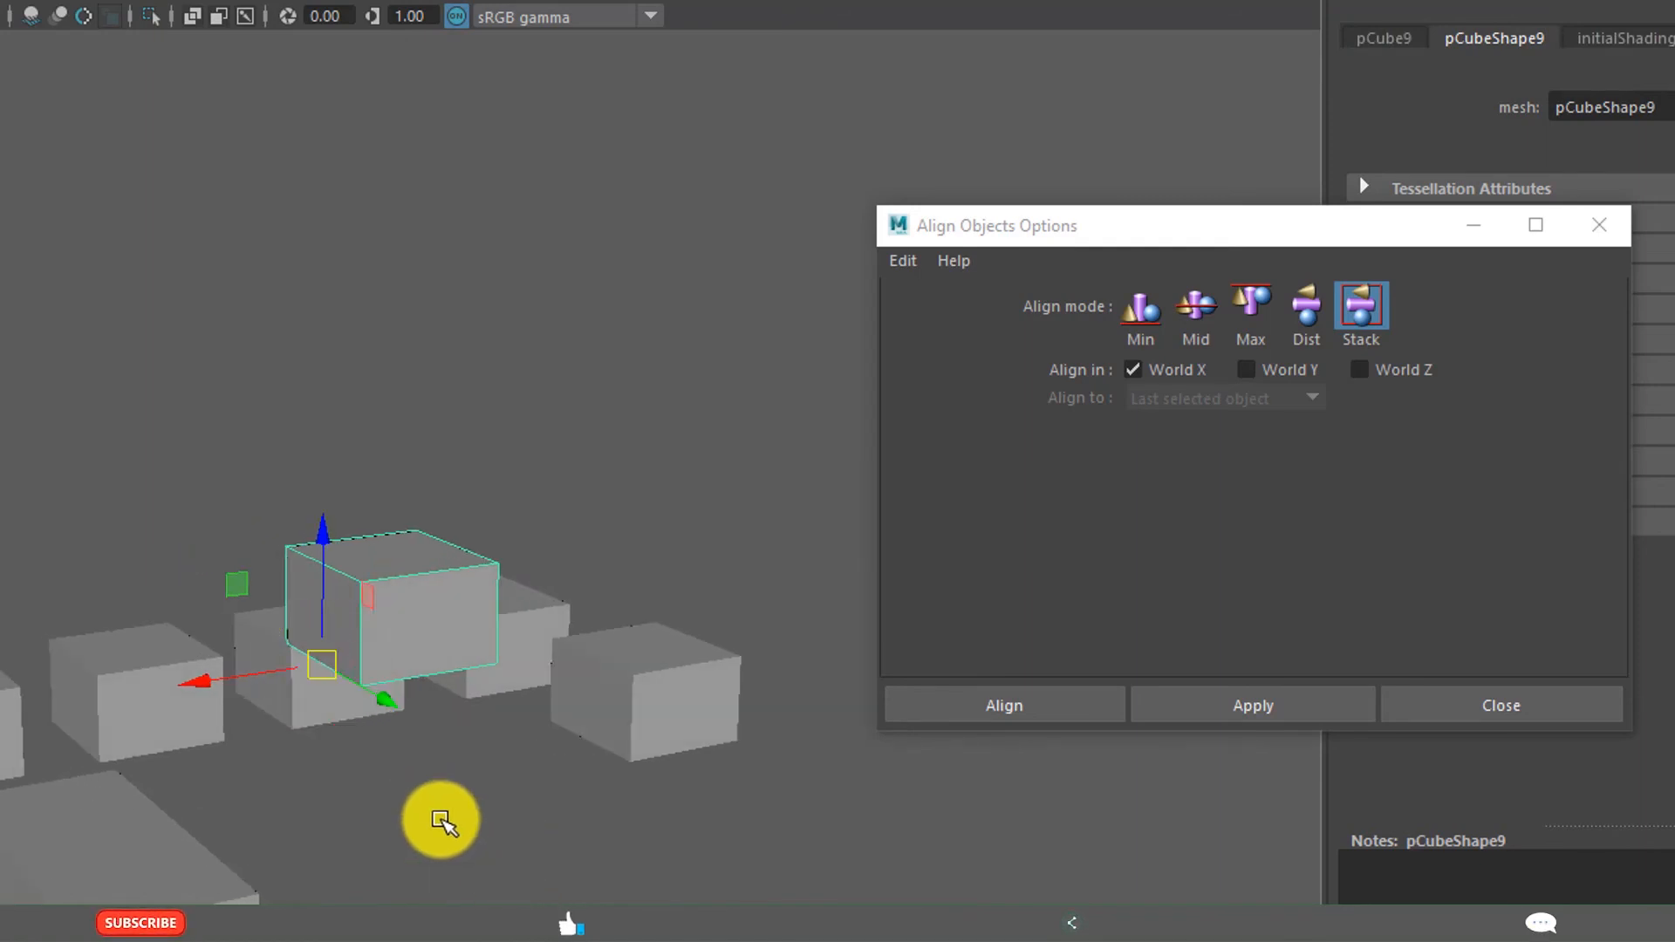
{"action": "mouse_move", "coordinate": [335, 799]}
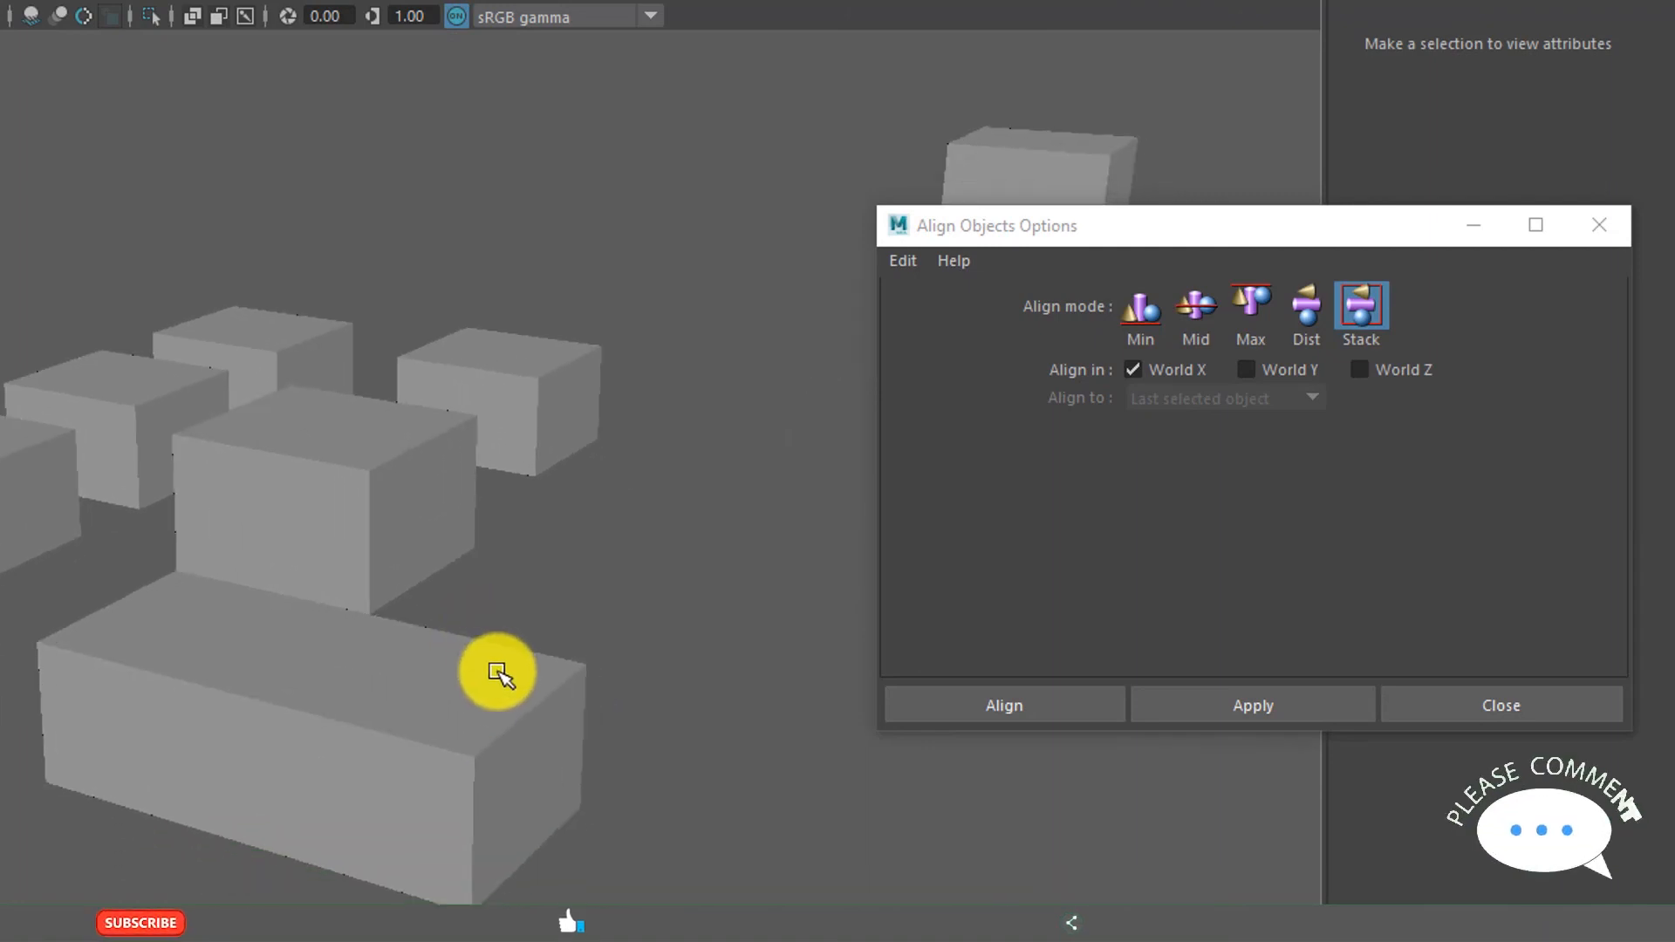
{"action": "mouse_move", "coordinate": [524, 633]}
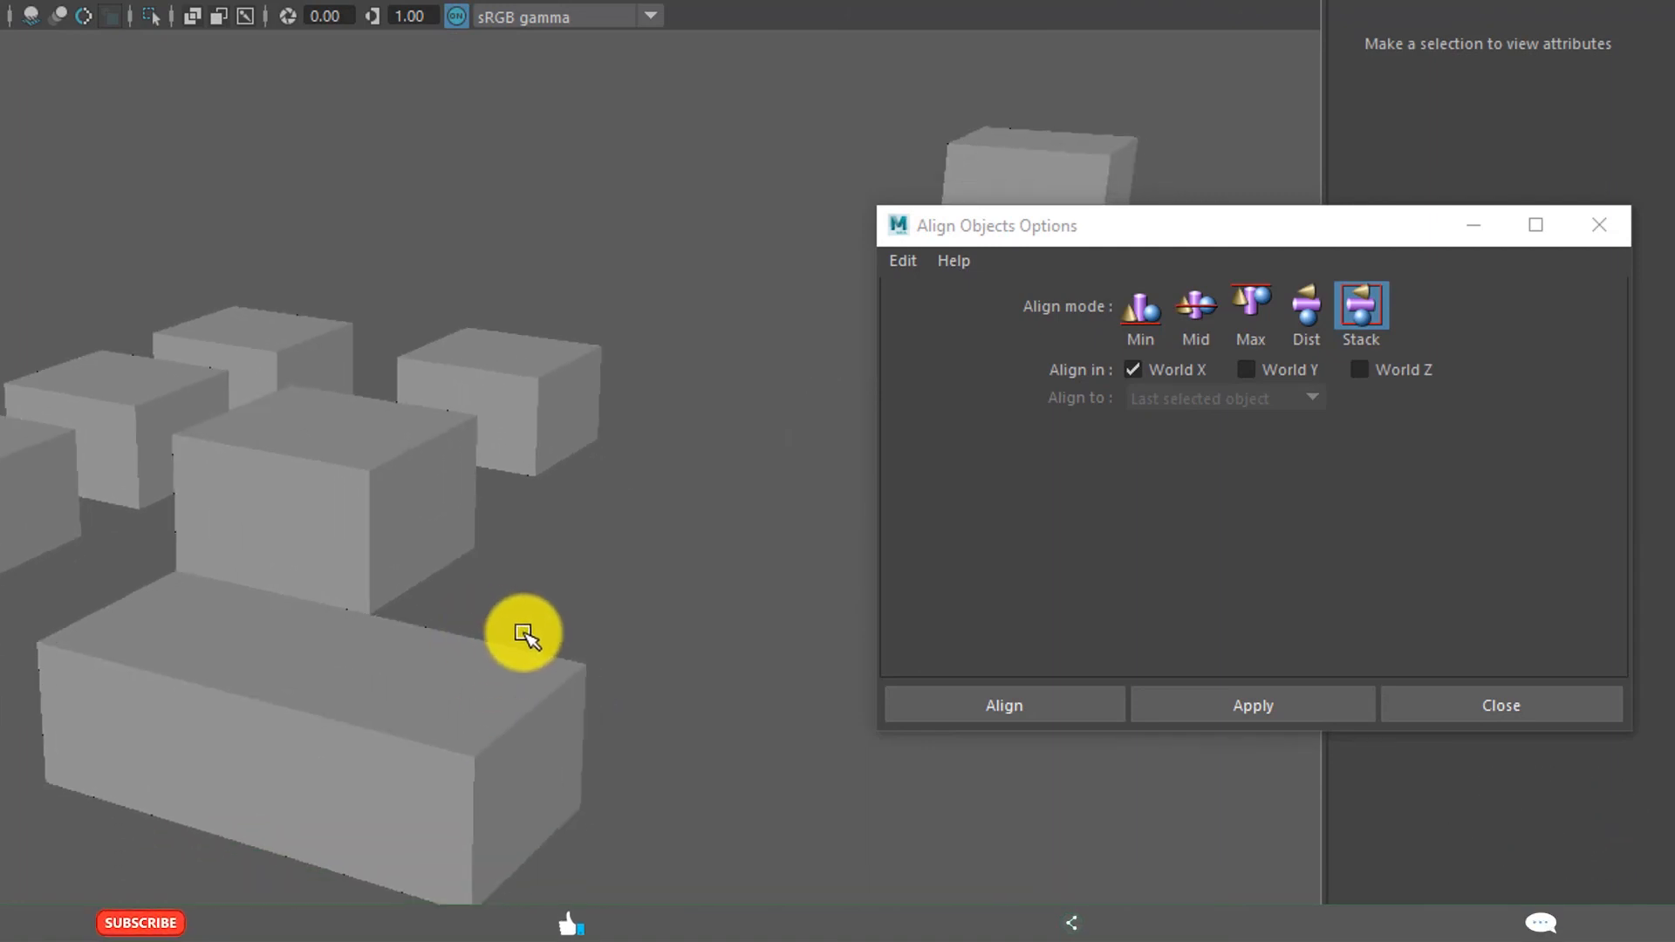